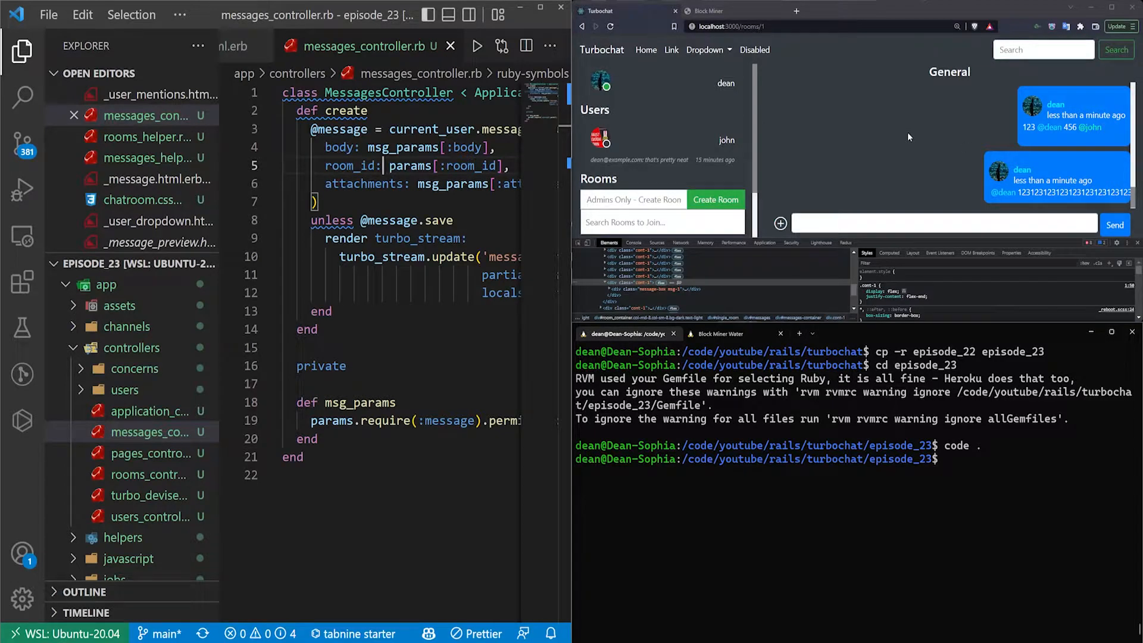
mouse_move(931, 140)
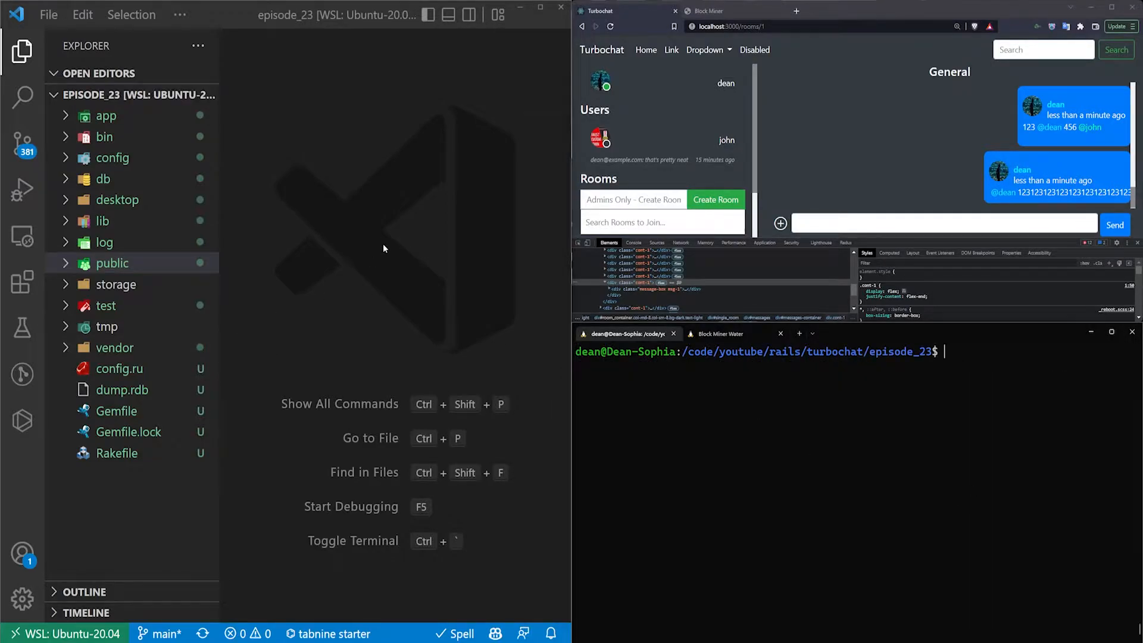
Review the body markdown rendering in _message.html.erb, then bring up messages_controller.rb.
left_click(106, 115)
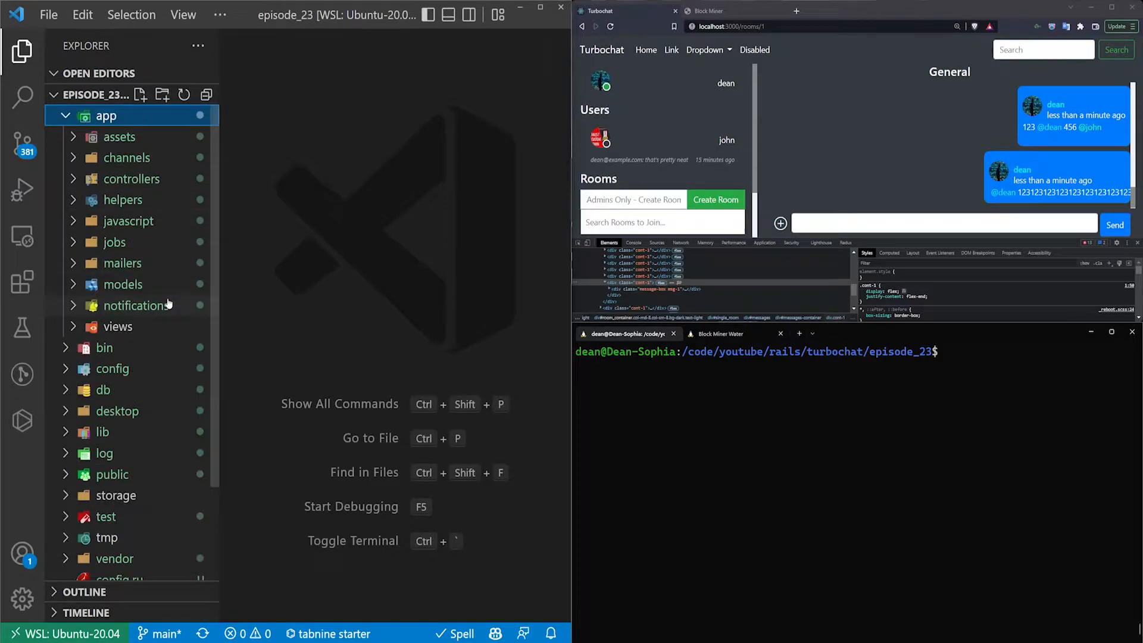
left_click(118, 327)
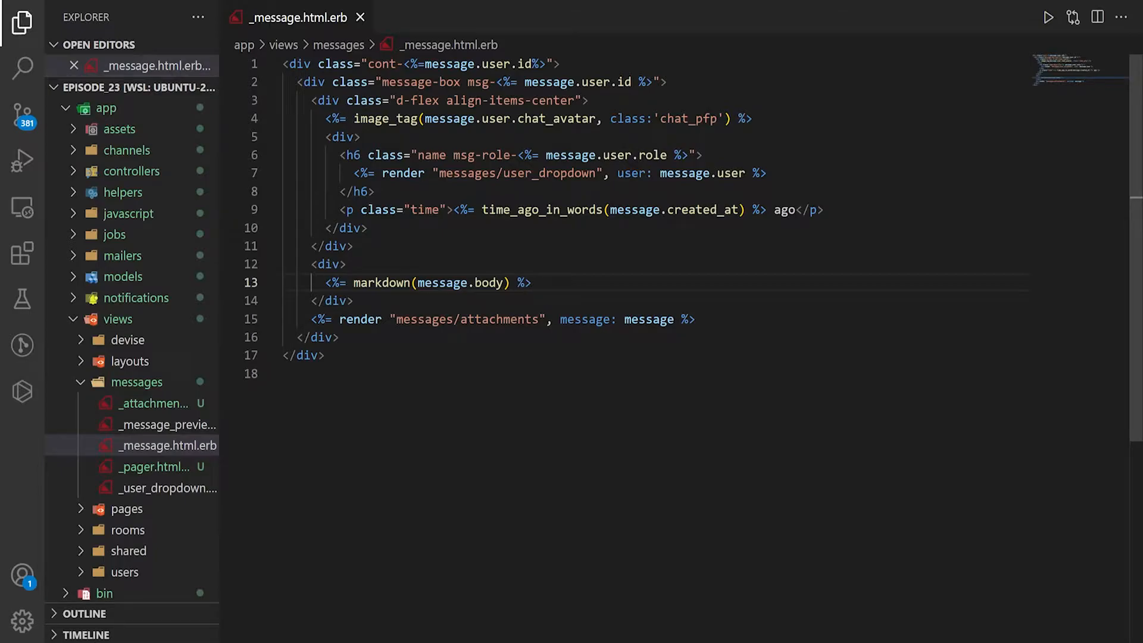
left_click(132, 171)
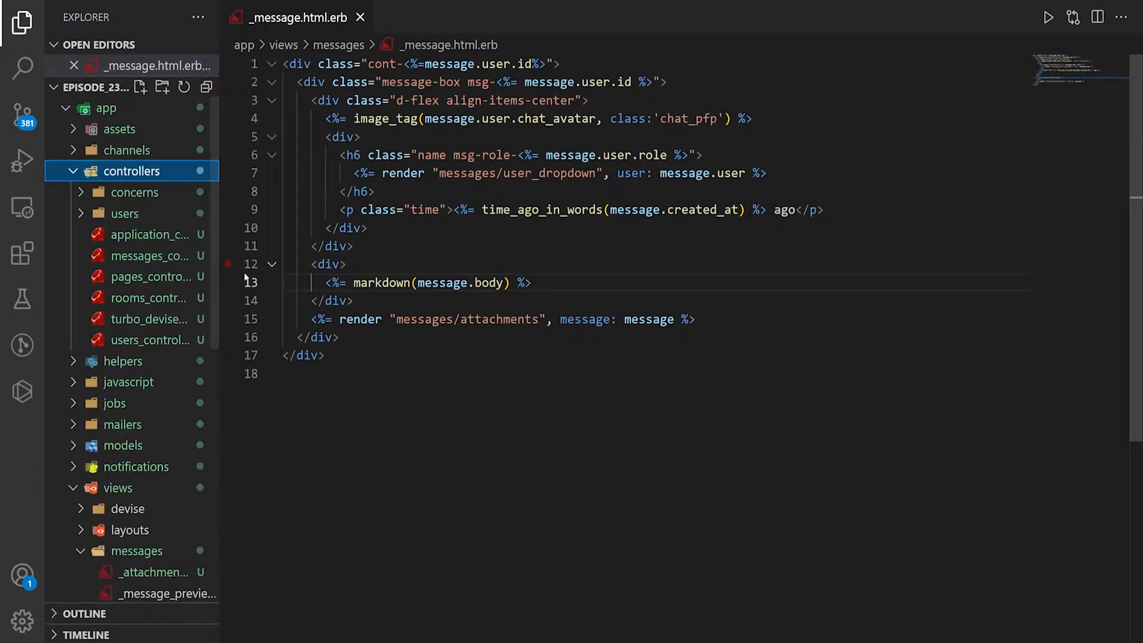
left_click_drag(394, 284, 532, 283)
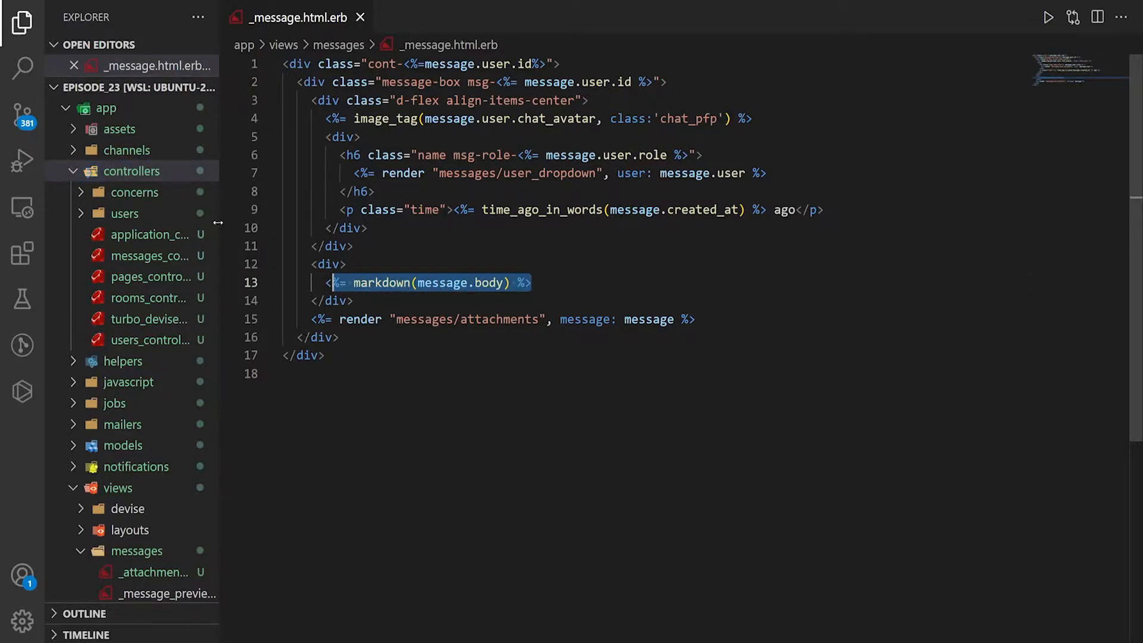
left_click(149, 277)
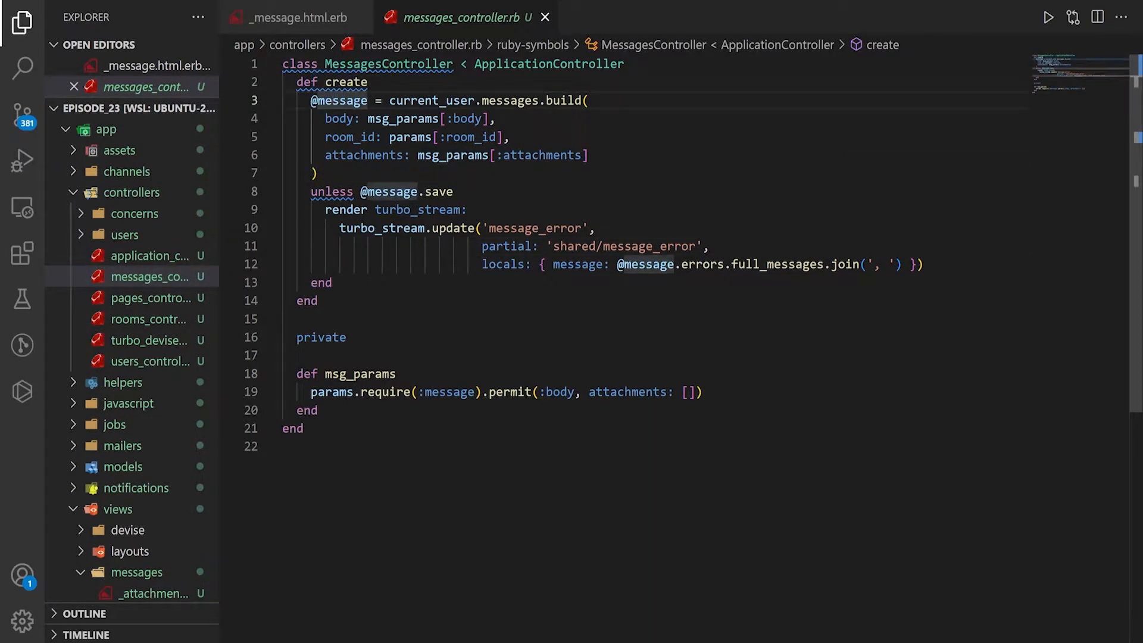
left_click_drag(281, 100, 316, 173)
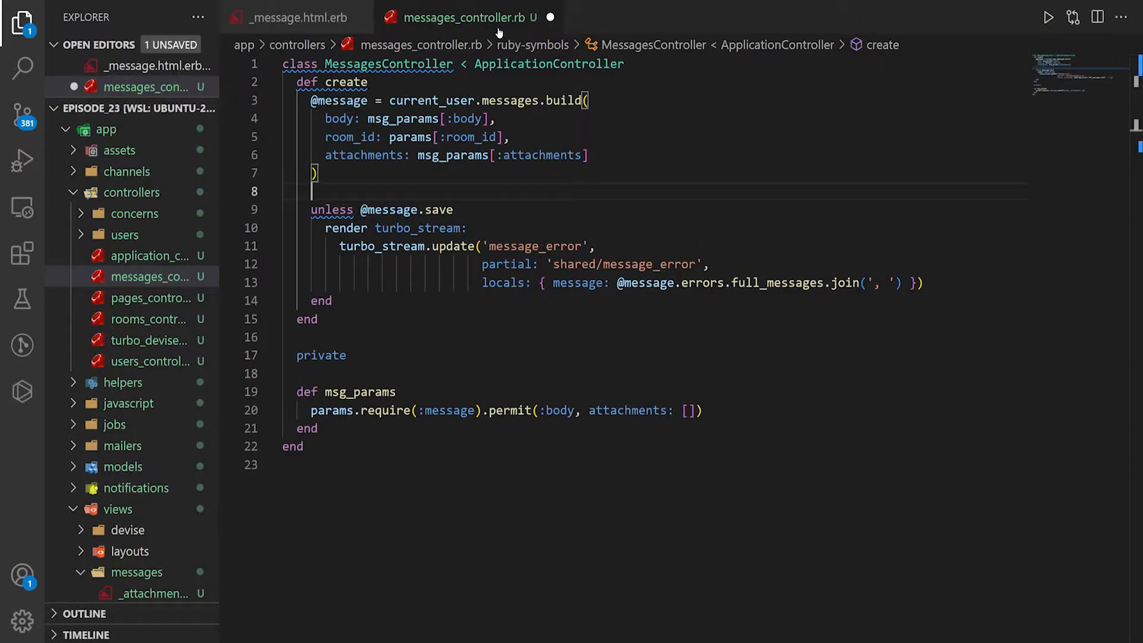
type("if @message.save")
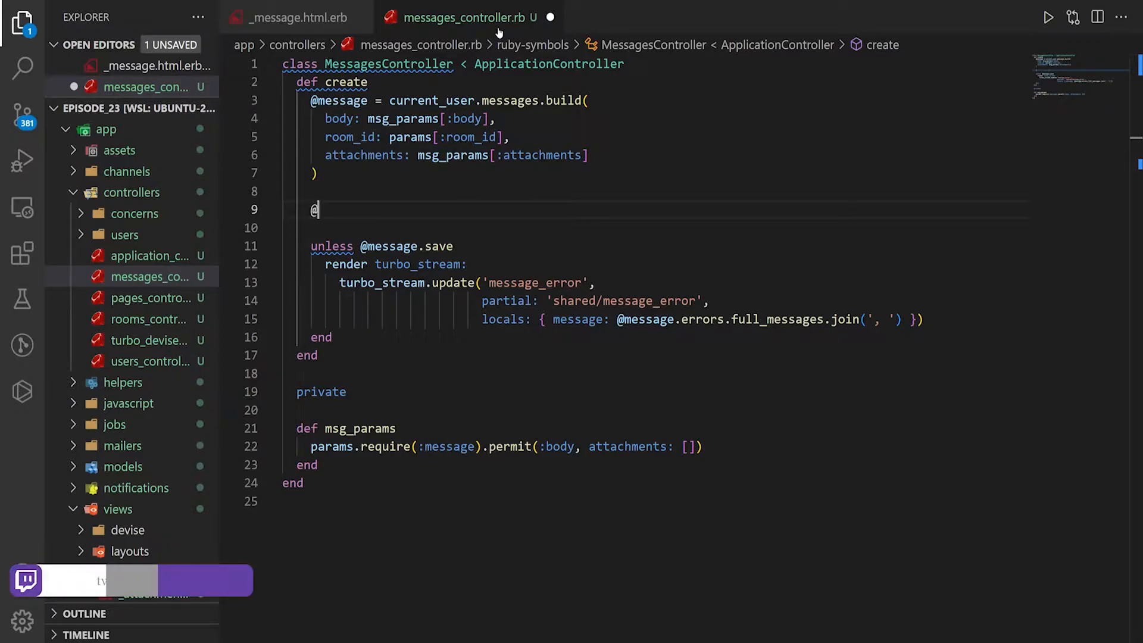
type("message.body")
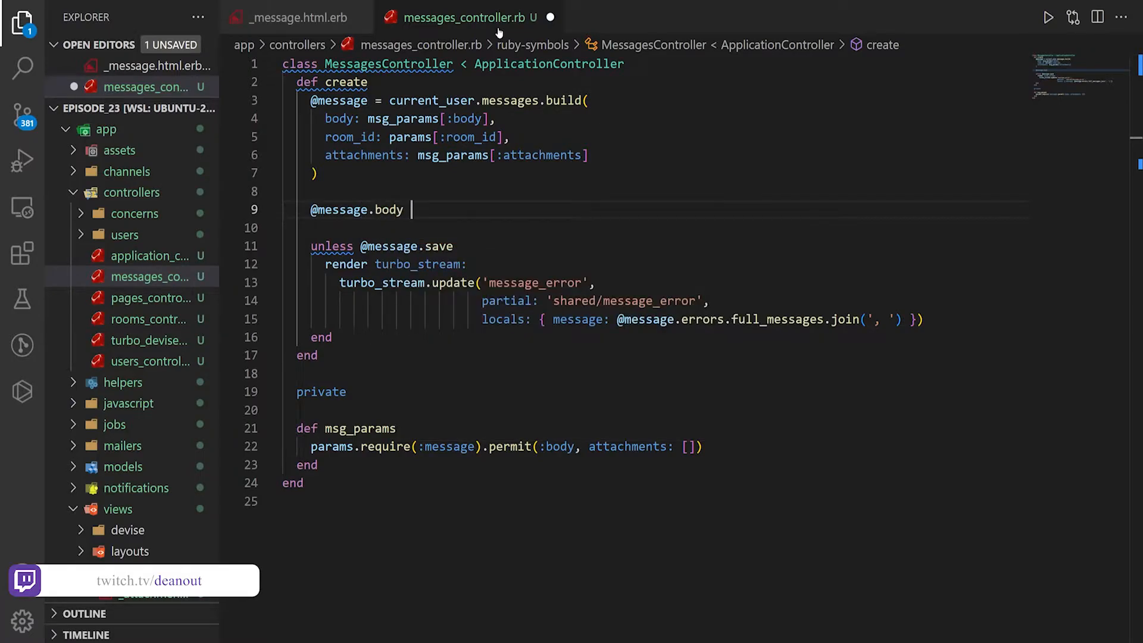
type("= parse")
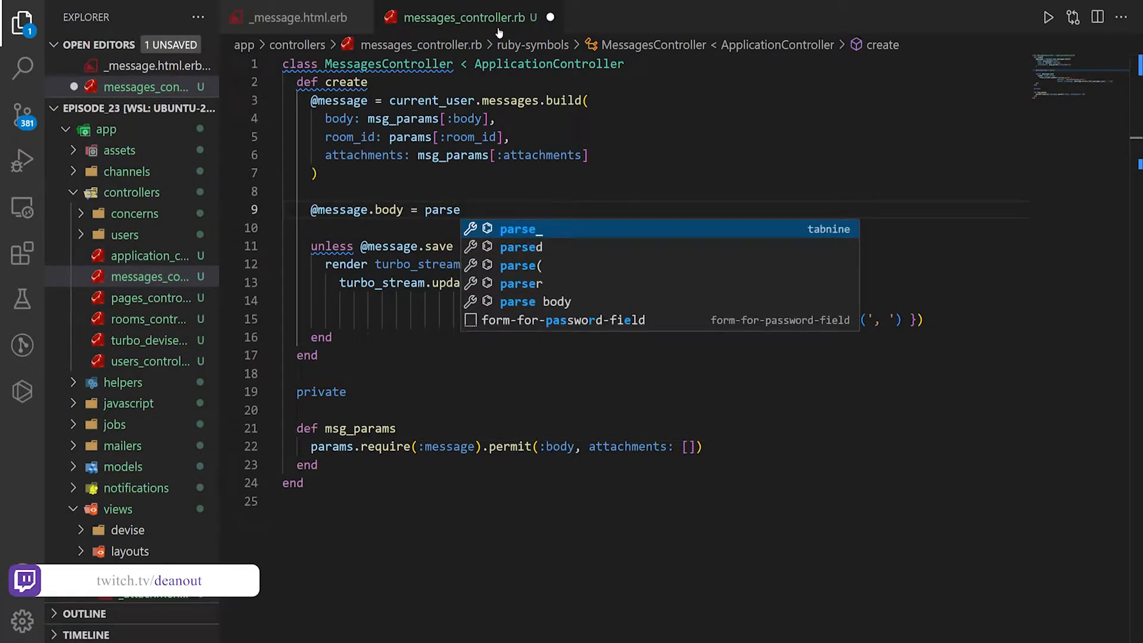
type("_at_")
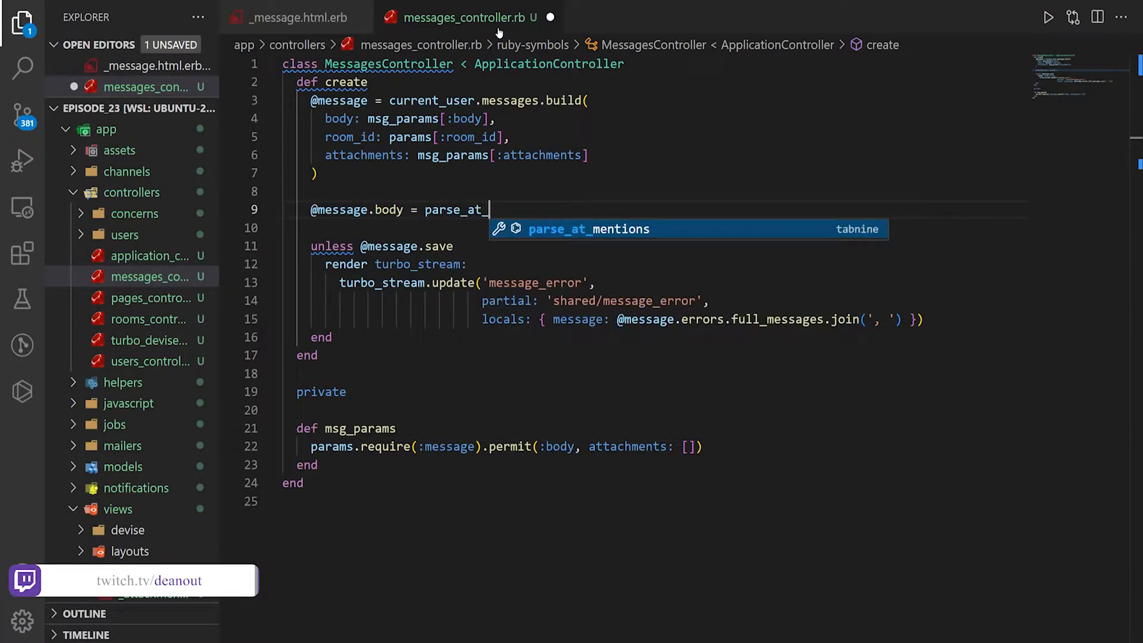
key("Tab")
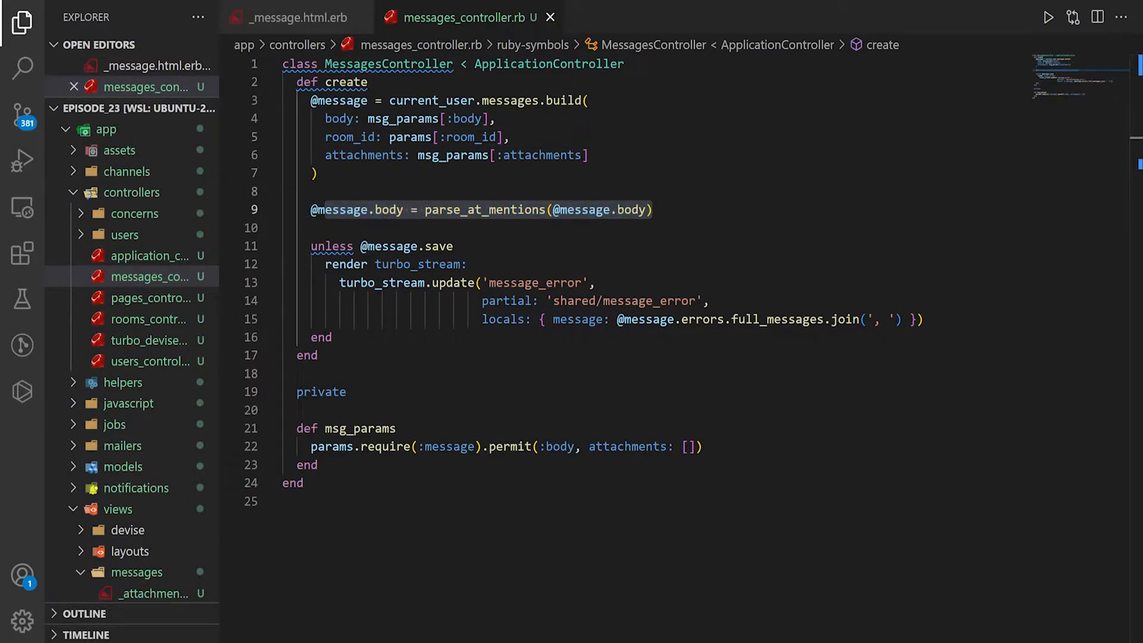
Select the parse_at_mentions name and switch to the messages helper file.
double_click(485, 209)
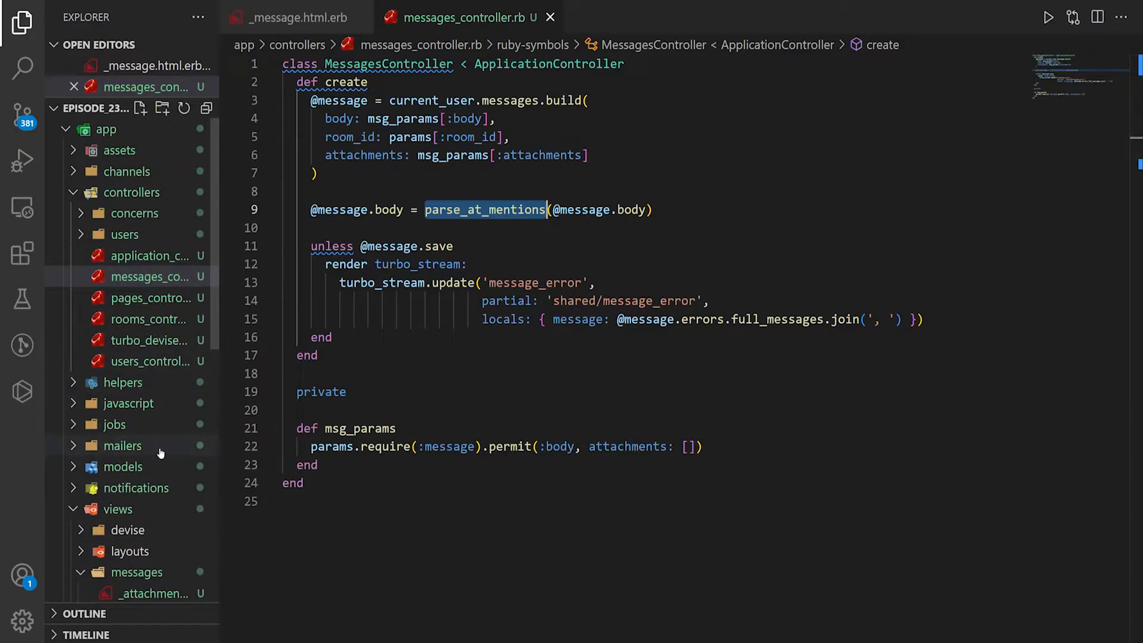
left_click(122, 382)
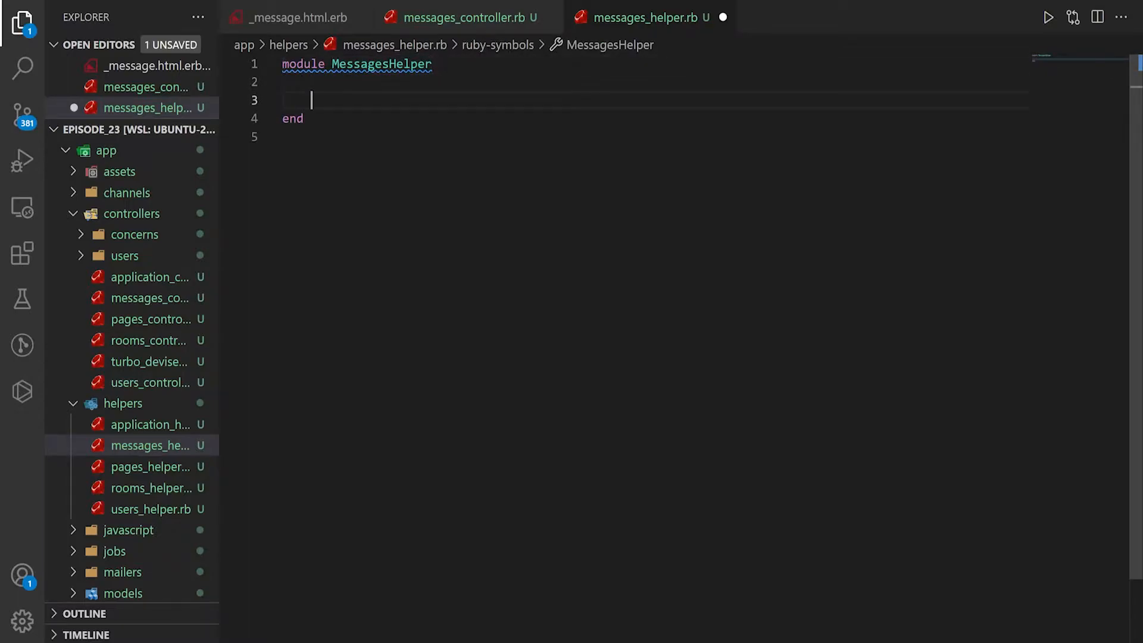
Define parse_at_menetions(message_body) with an end, starting a message_body.gsub block over mentions.
type("def")
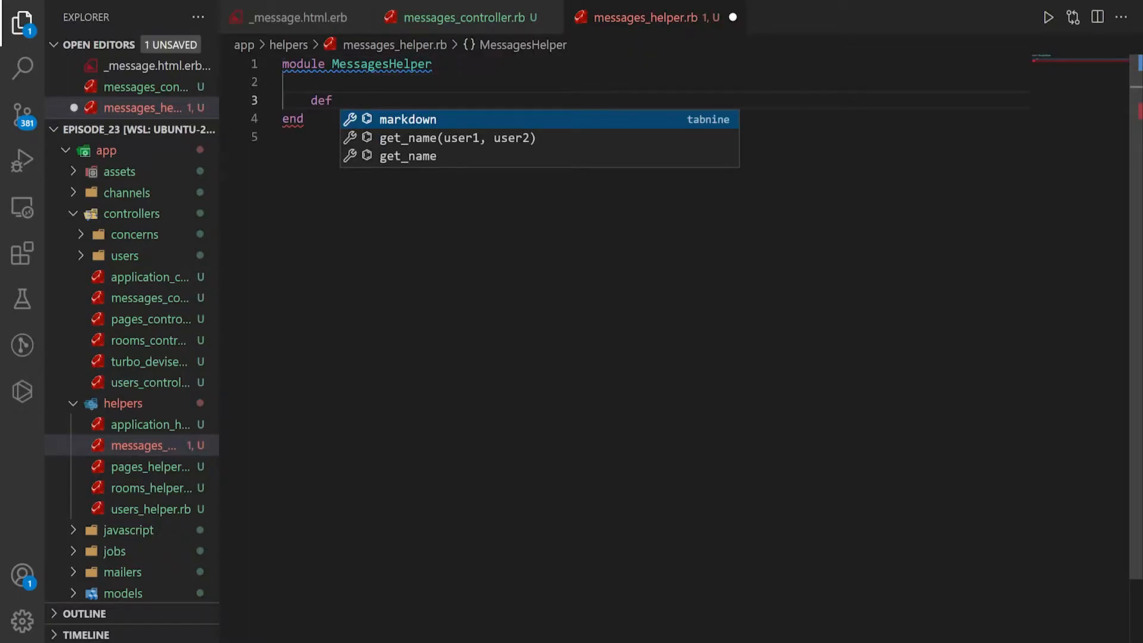
type("parse_at_menetions(")
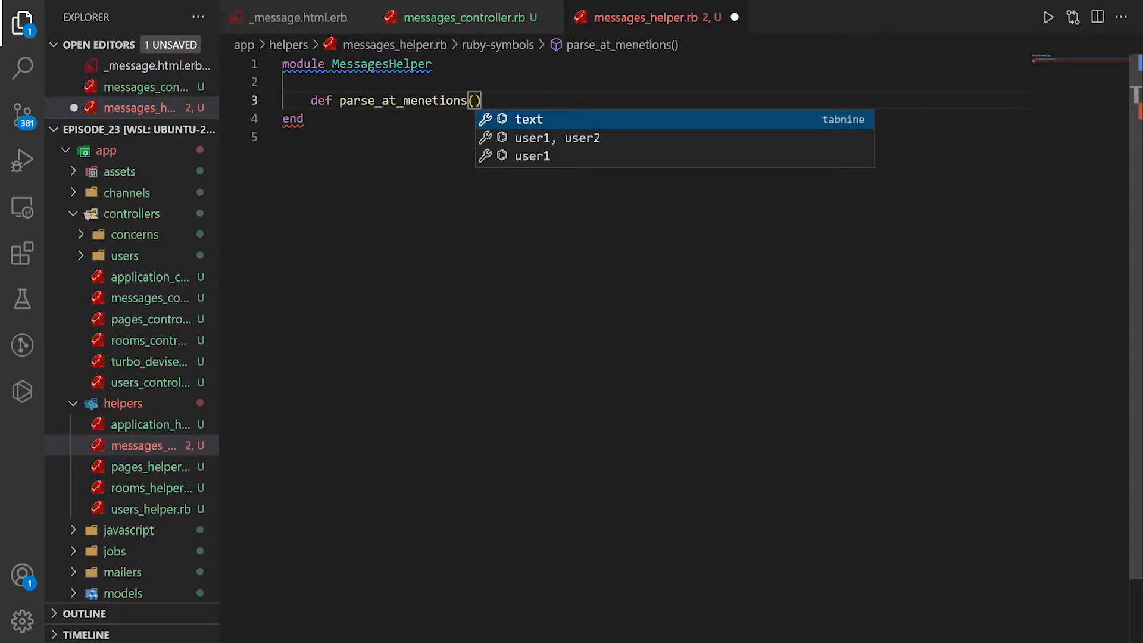
type("message")
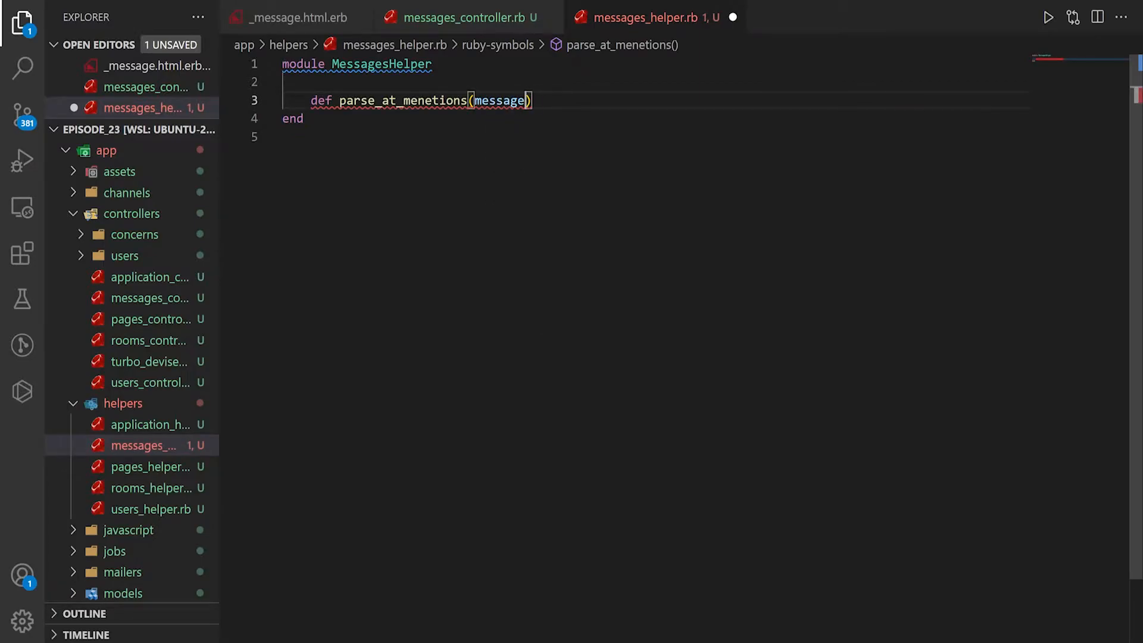
type("emnd")
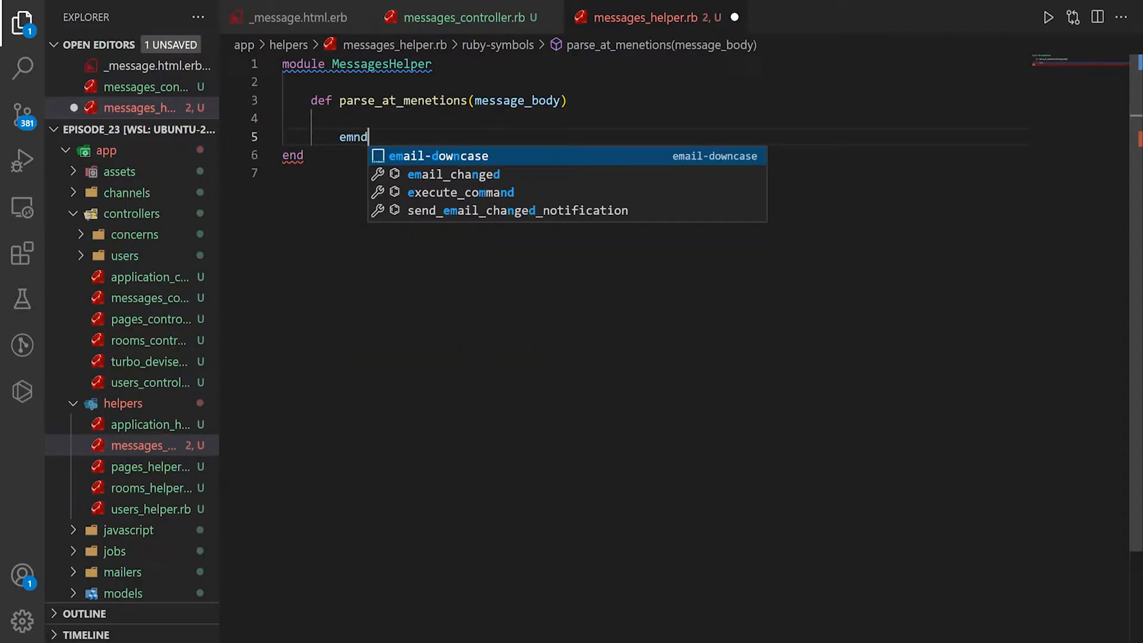
type("end")
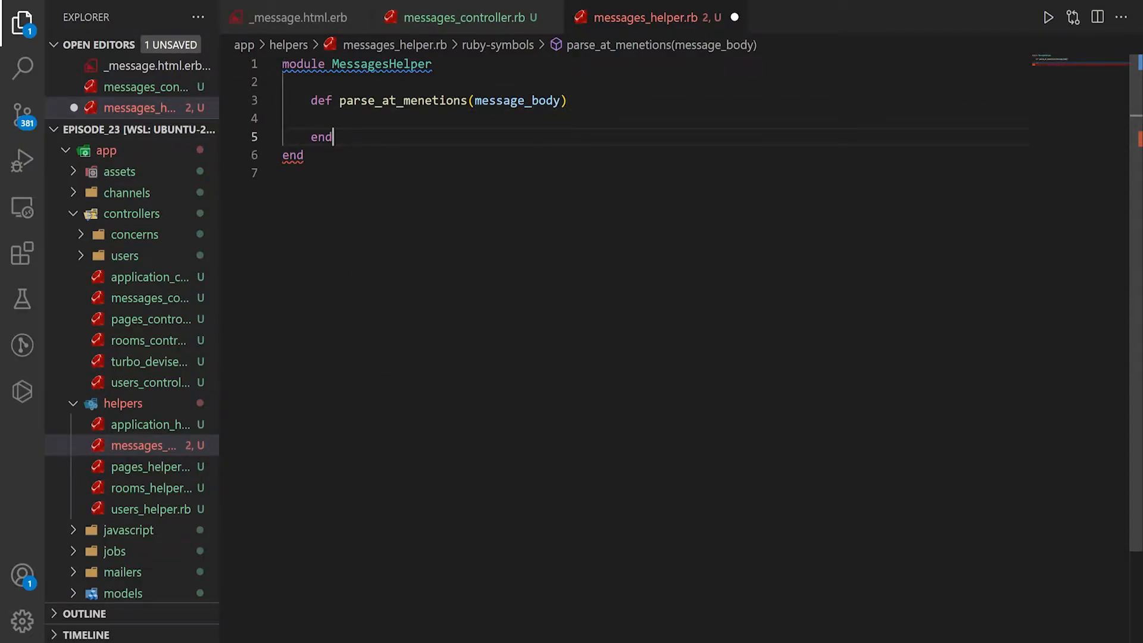
type("message_body.gsub(/@\\w+/) do |mention|")
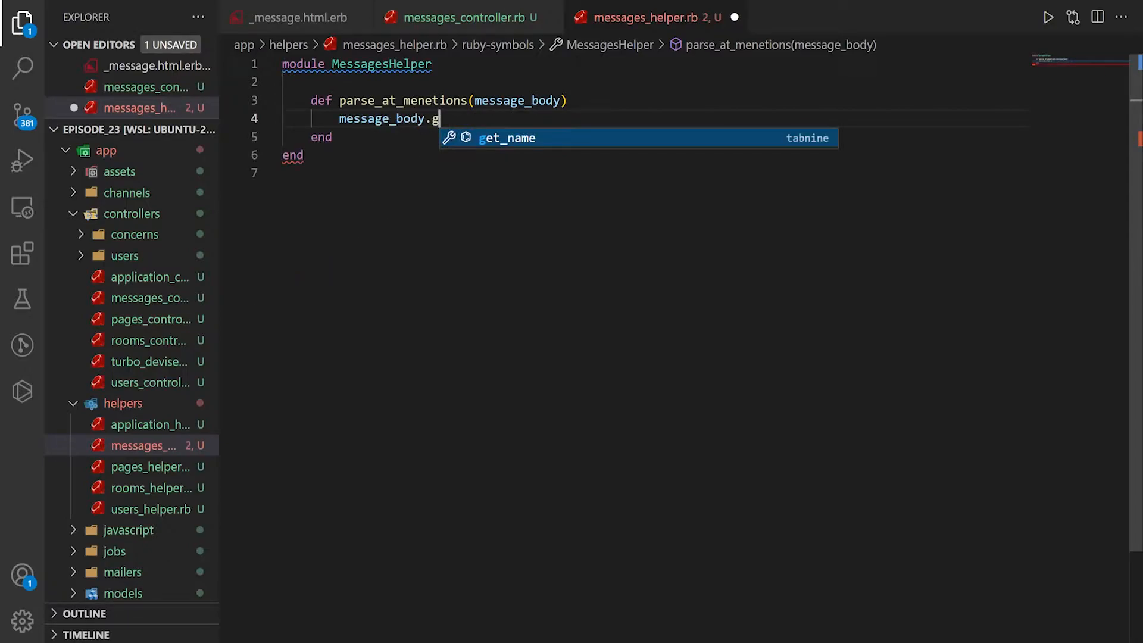
Write the gsub regex /@([a-zA-Z0-9_]+)/ with a do |match| block.
type("sub()")
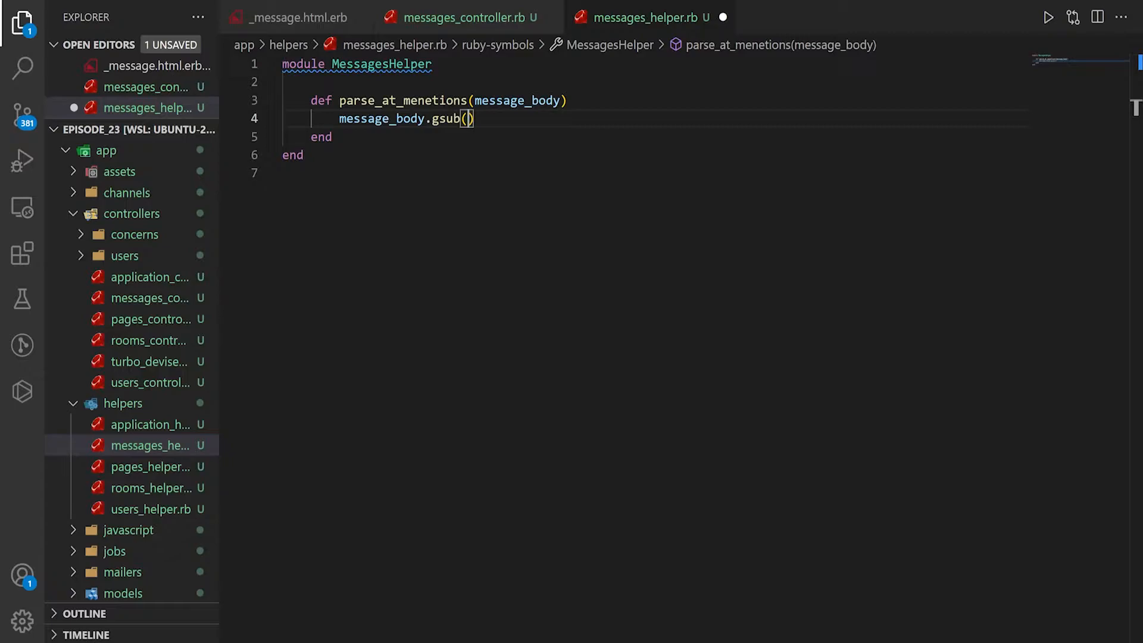
type("//")
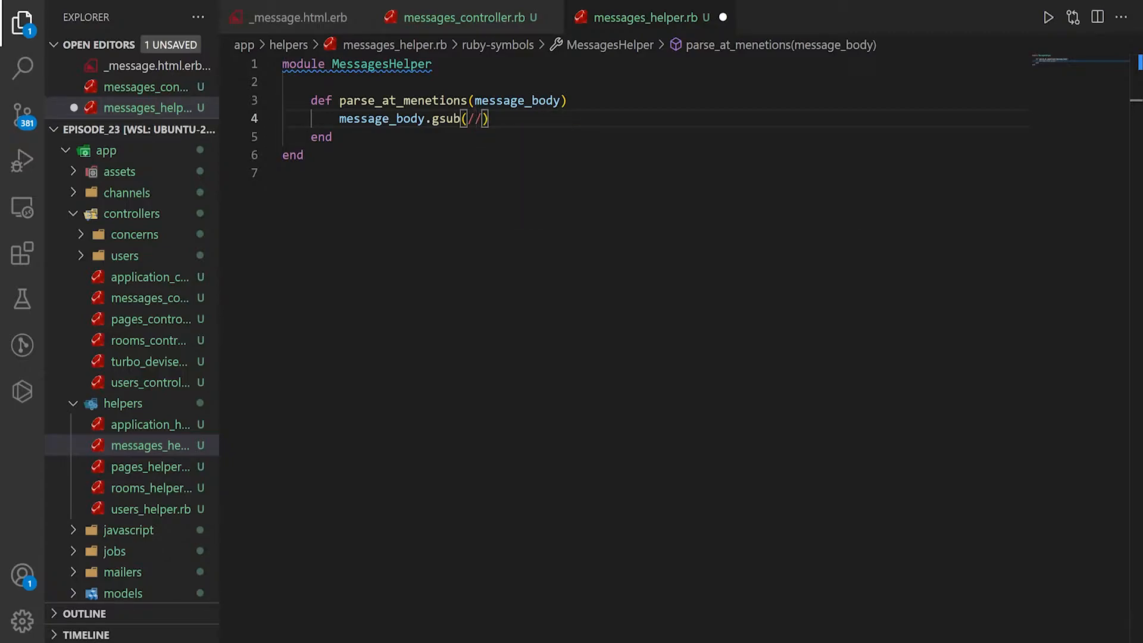
type("@")
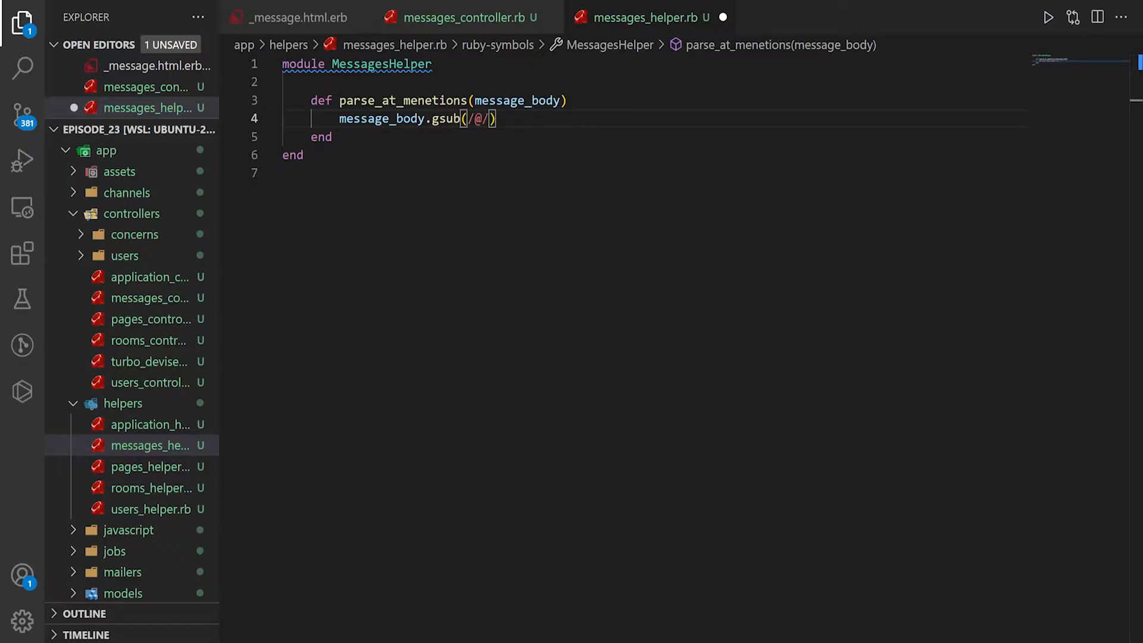
type("()")
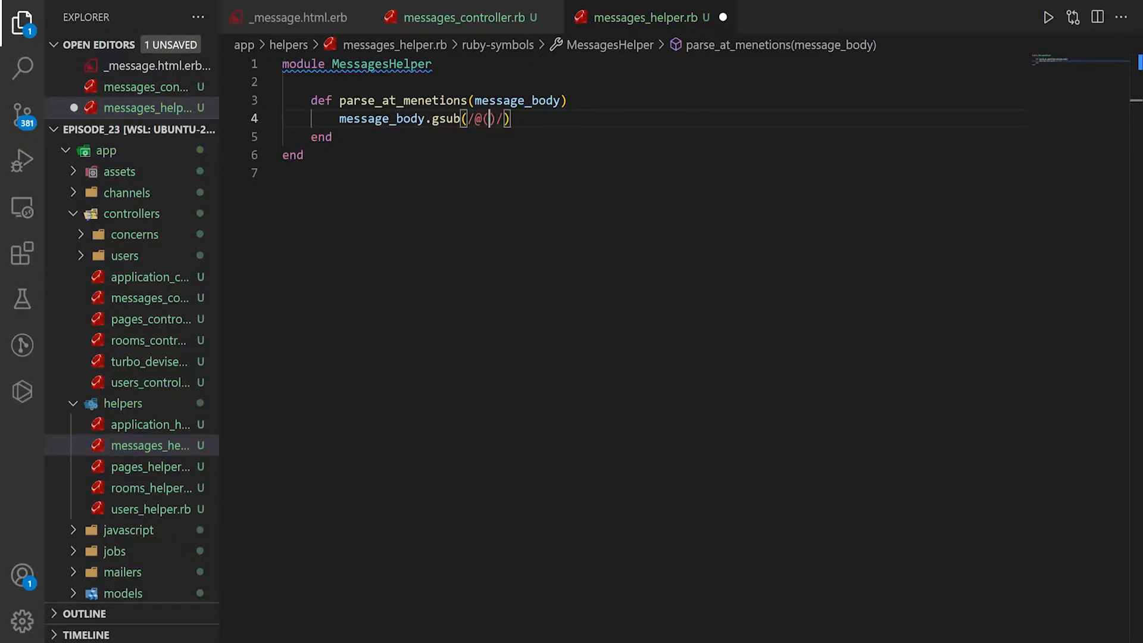
type("[]")
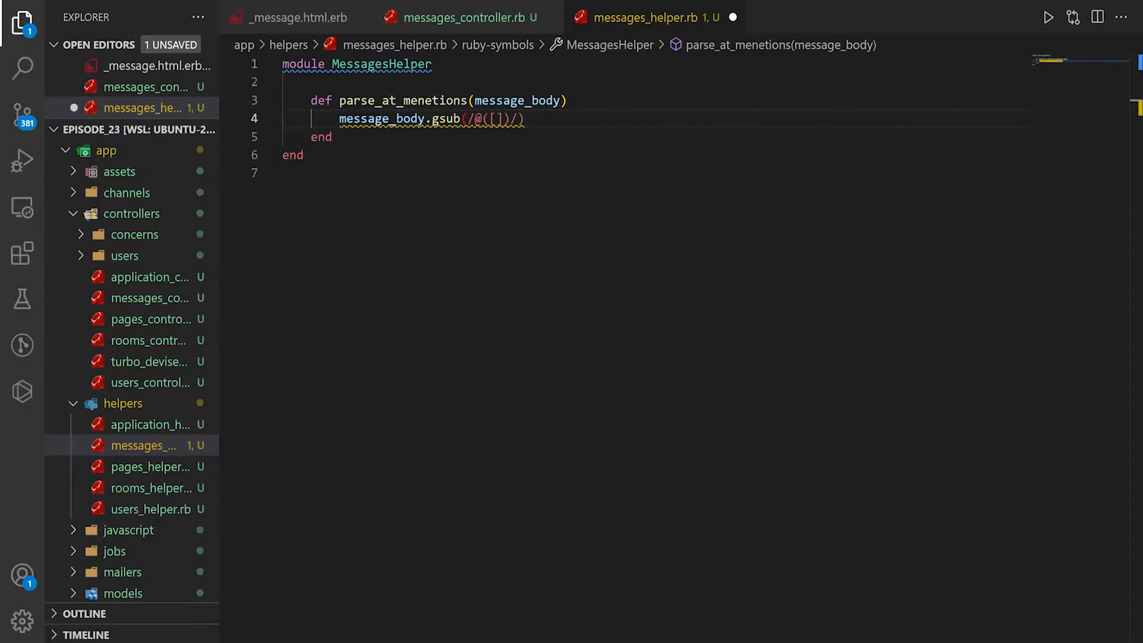
type("+")
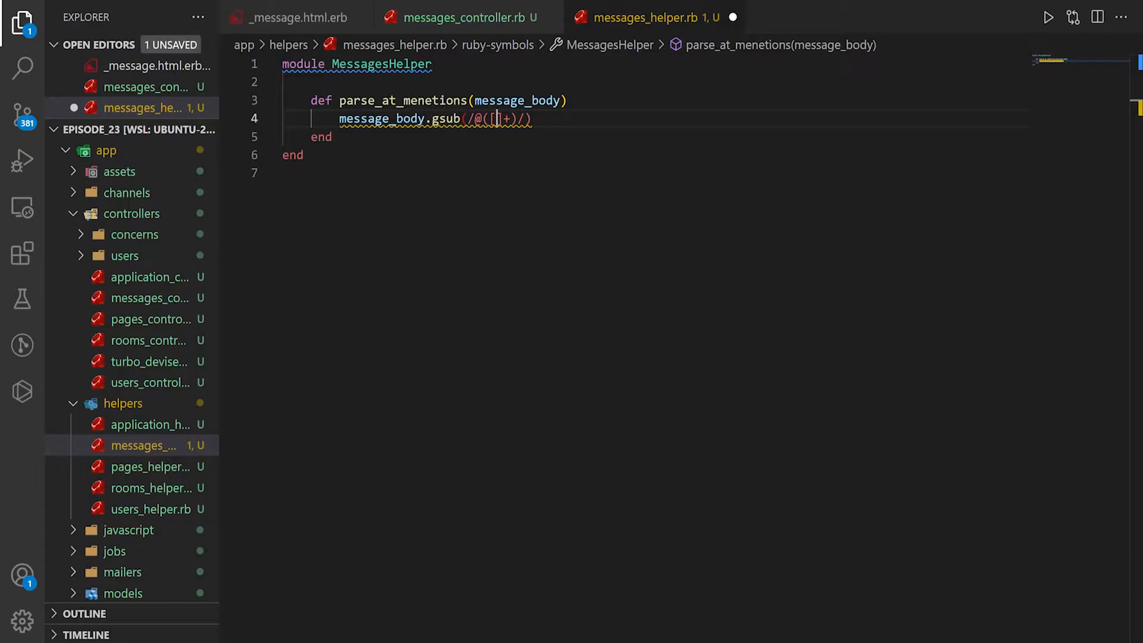
type("a-")
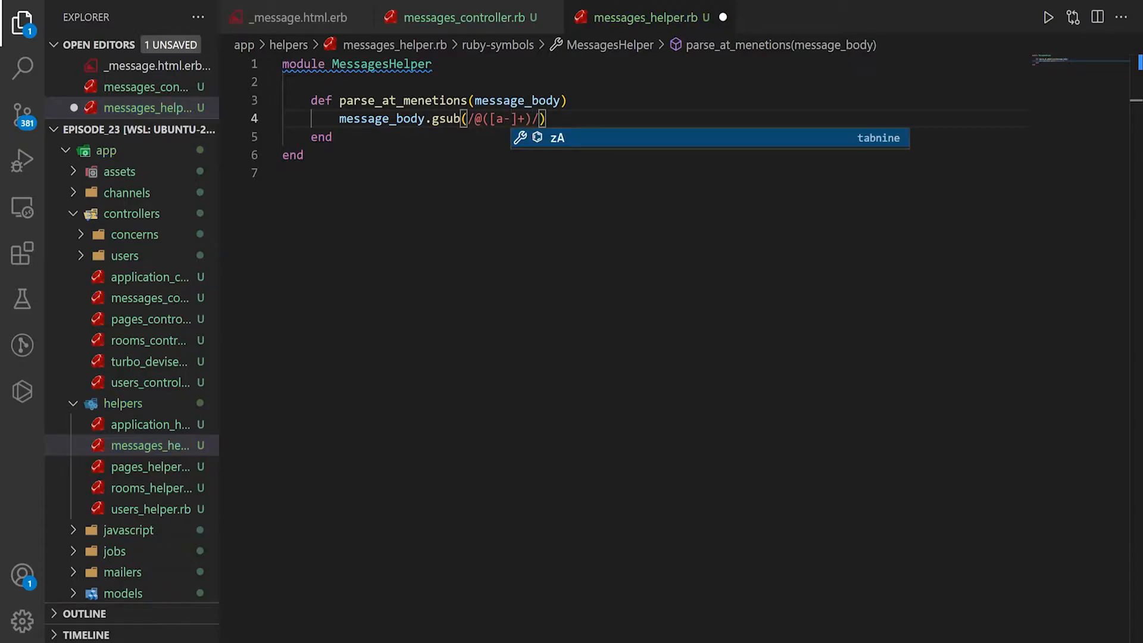
type("z")
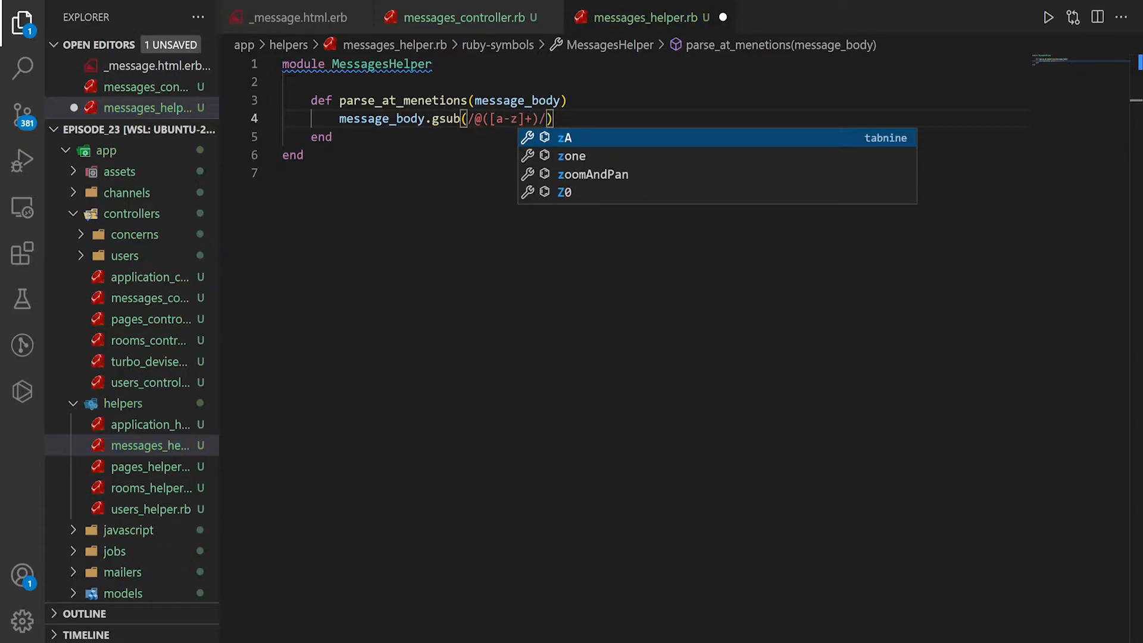
type("A-")
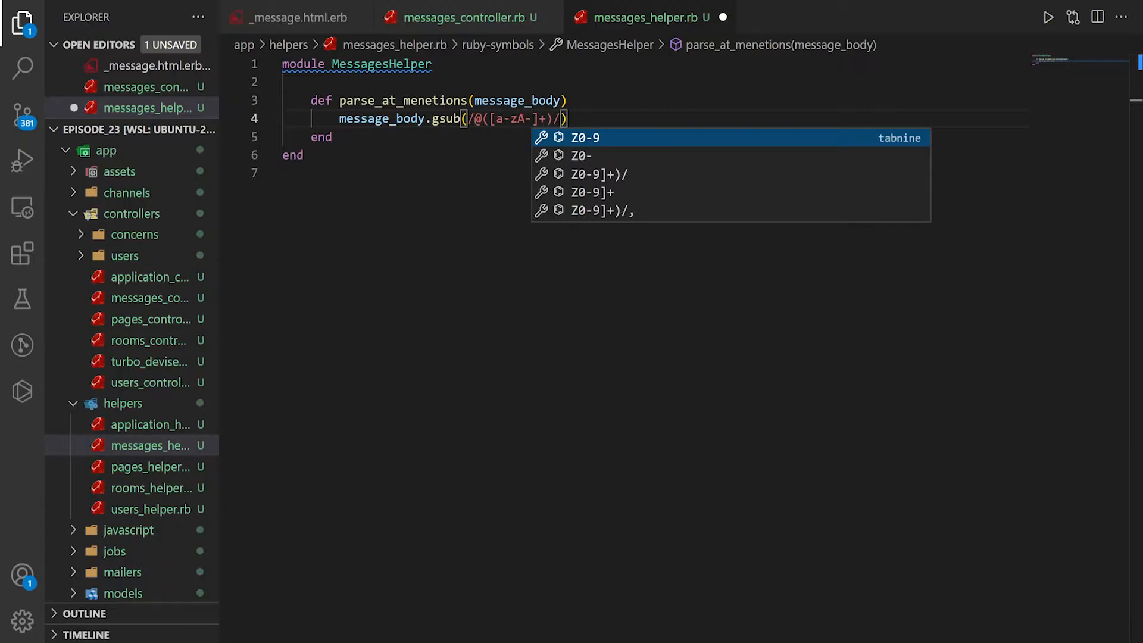
type("Z")
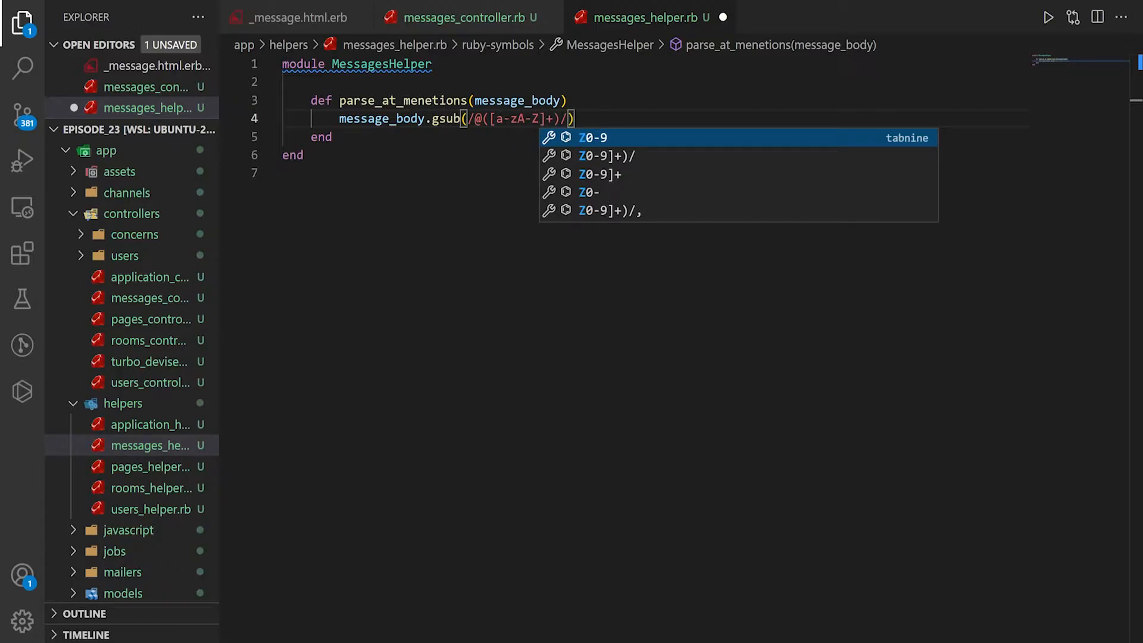
type("0-")
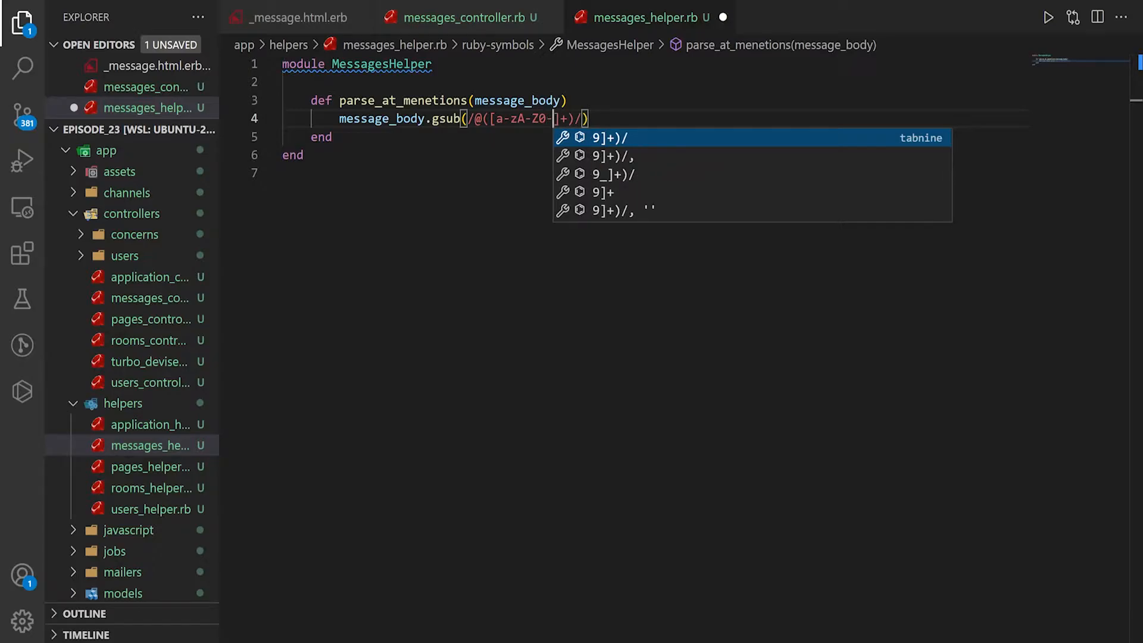
type("9")
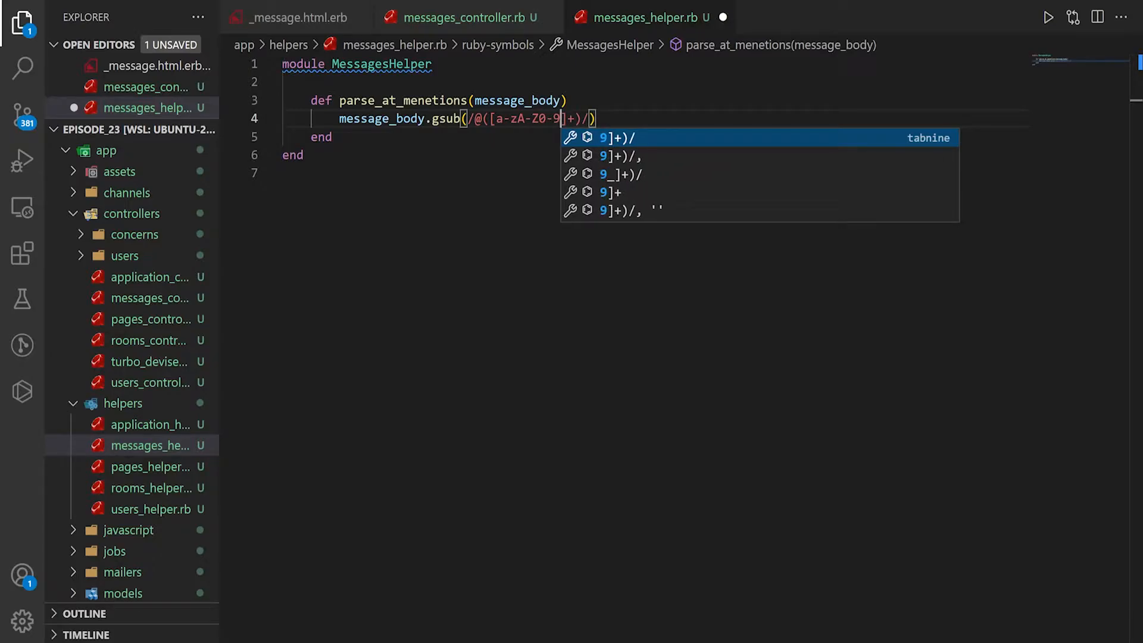
type("_]+")
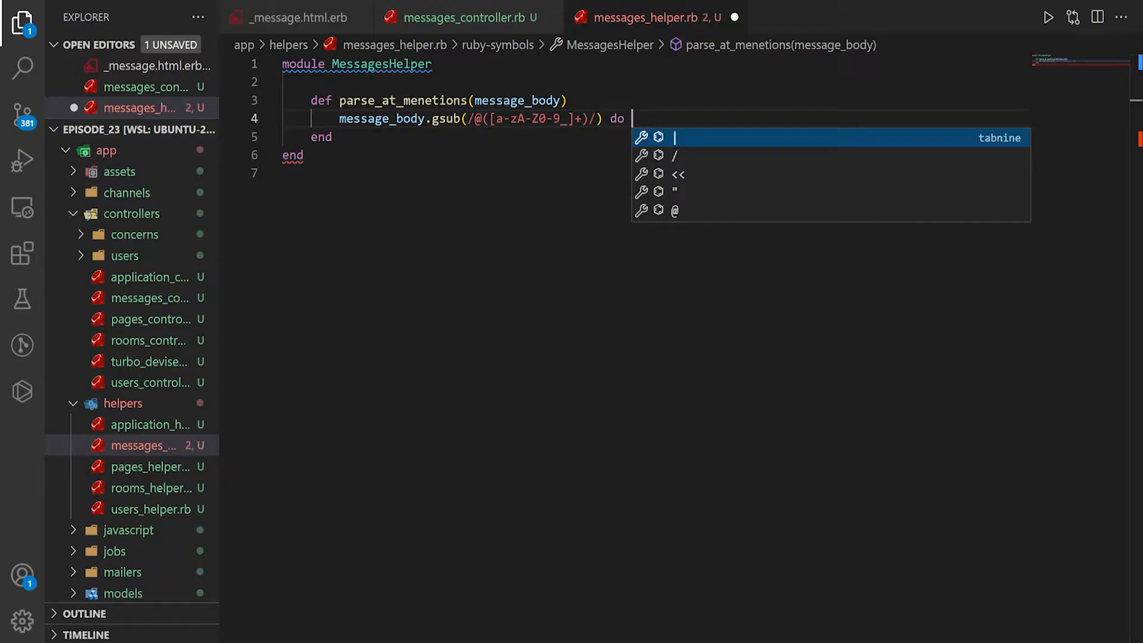
type("|match|")
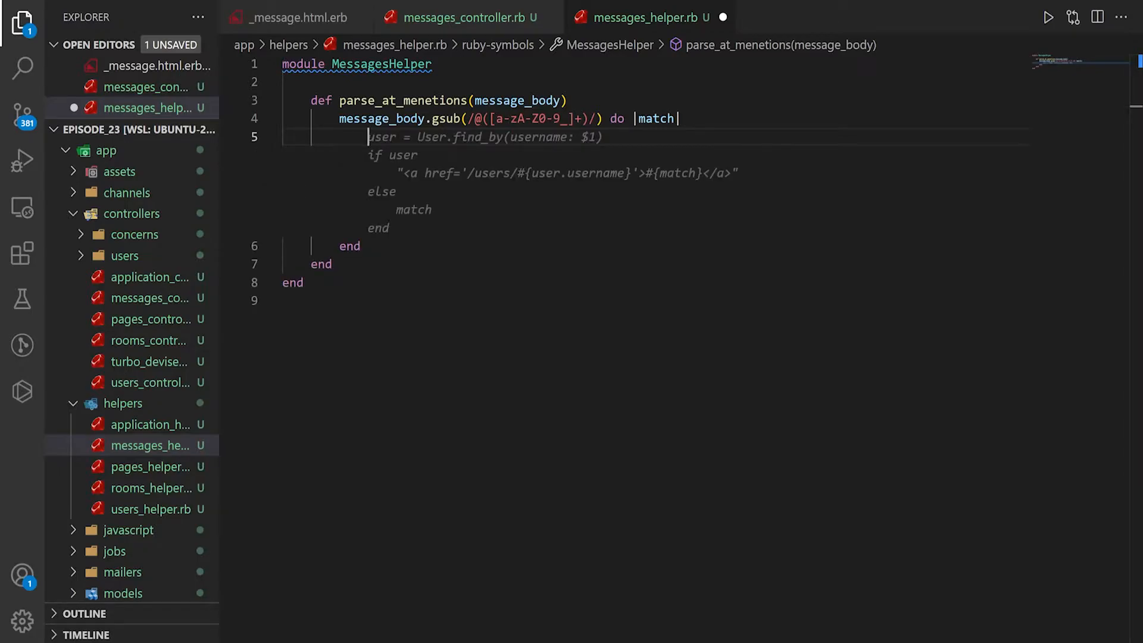
Look up User by username from Regexp.last_match(1) and branch on if user.present? / else match.
type("User.find_by(username:")
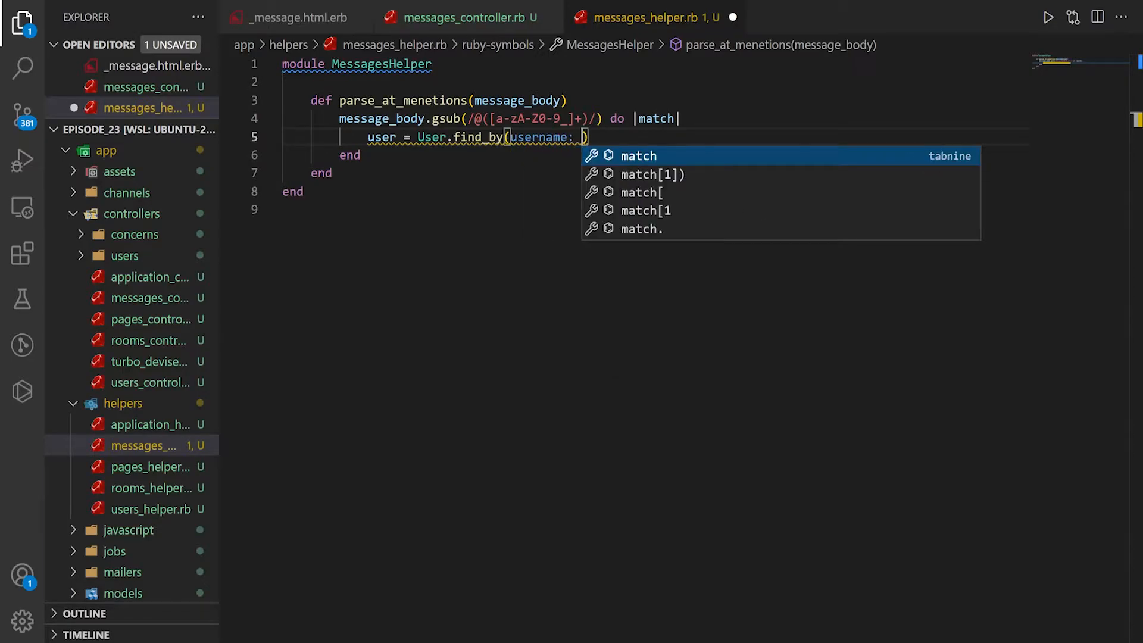
type("Regex")
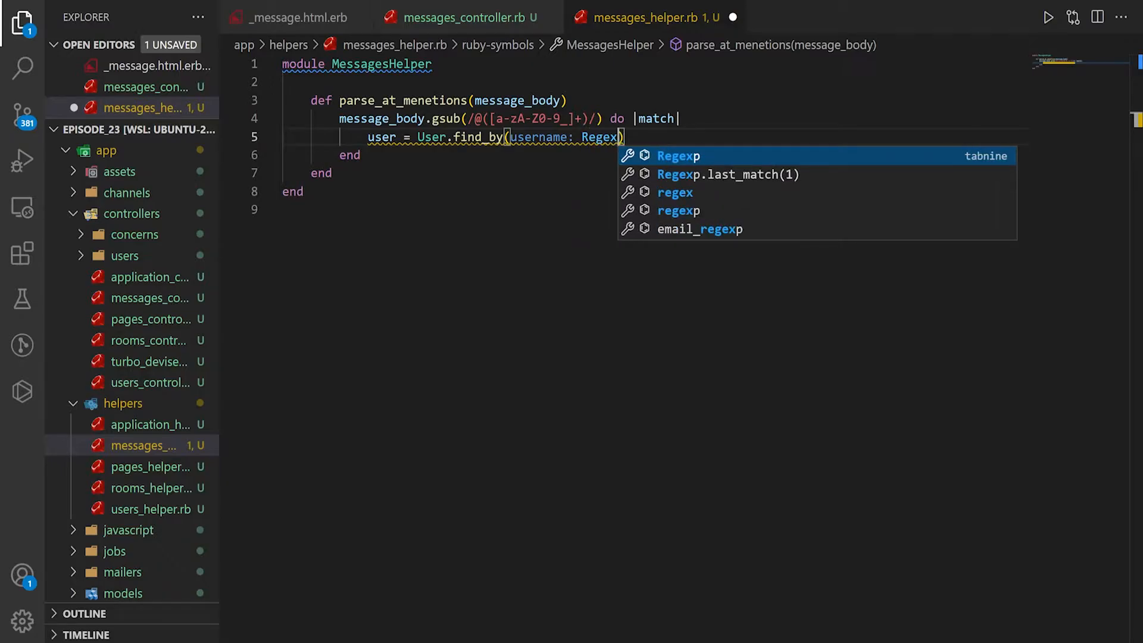
type("p.last")
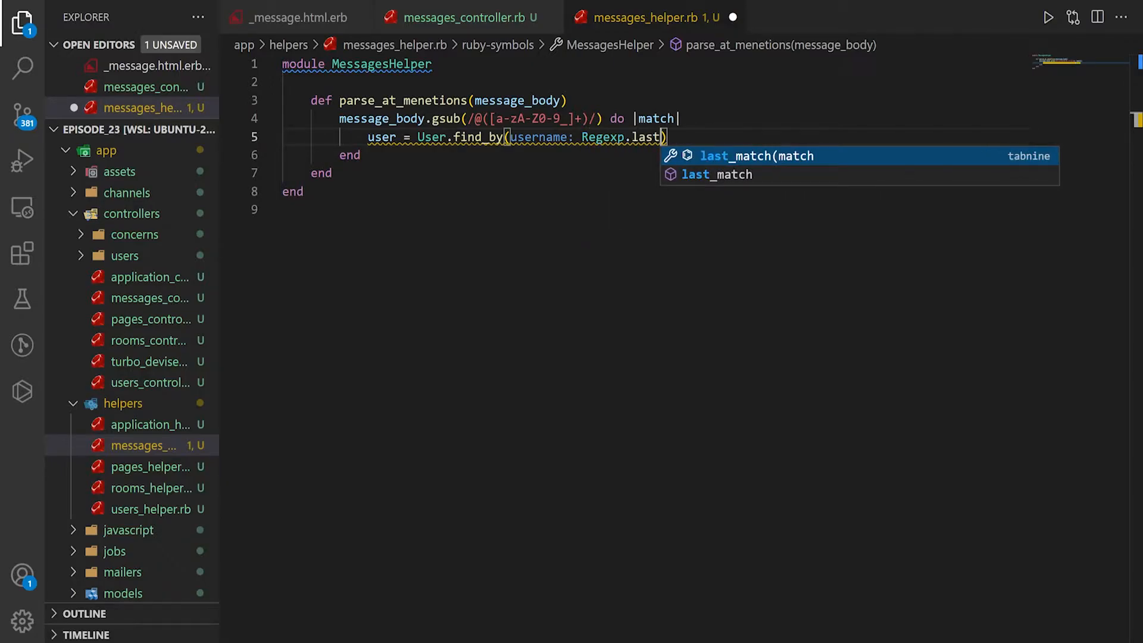
type("_match()")
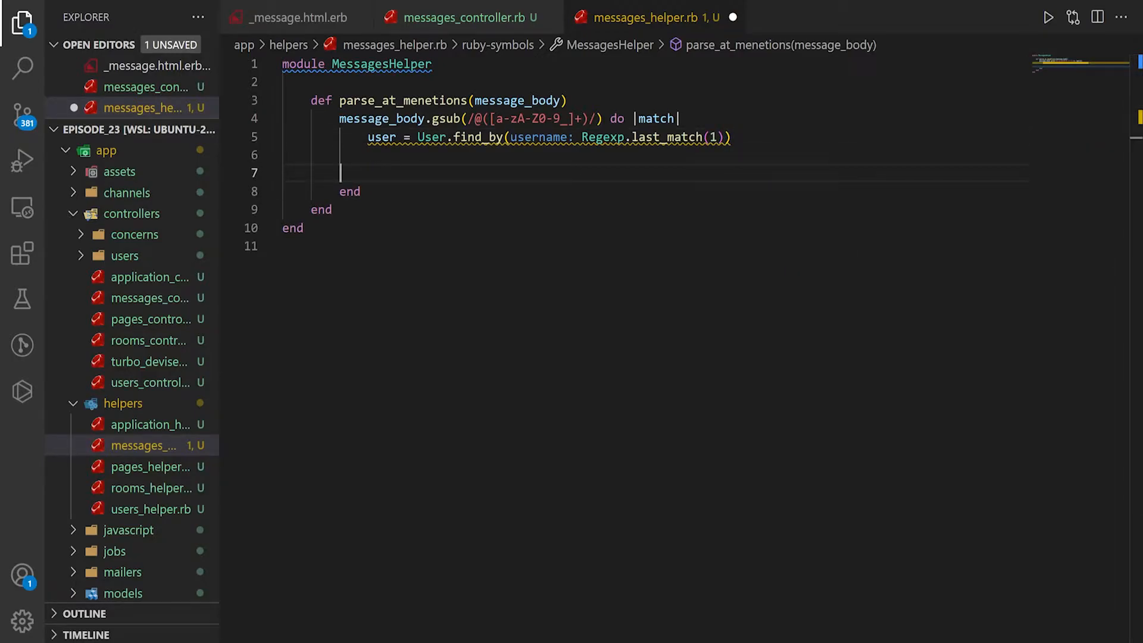
type("if user.present?")
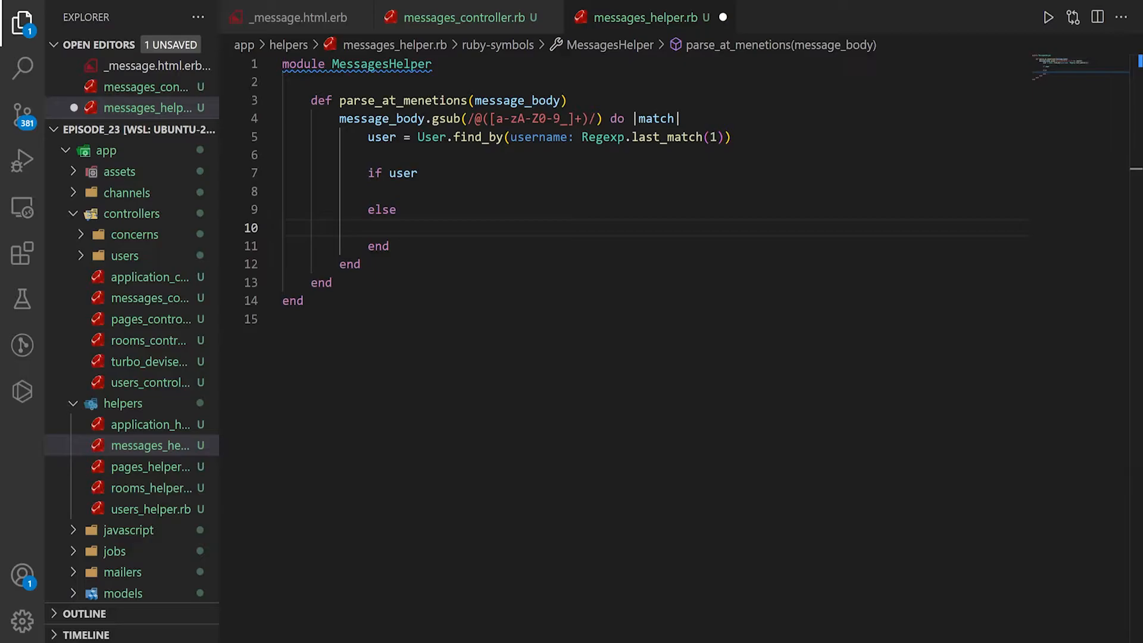
type("match")
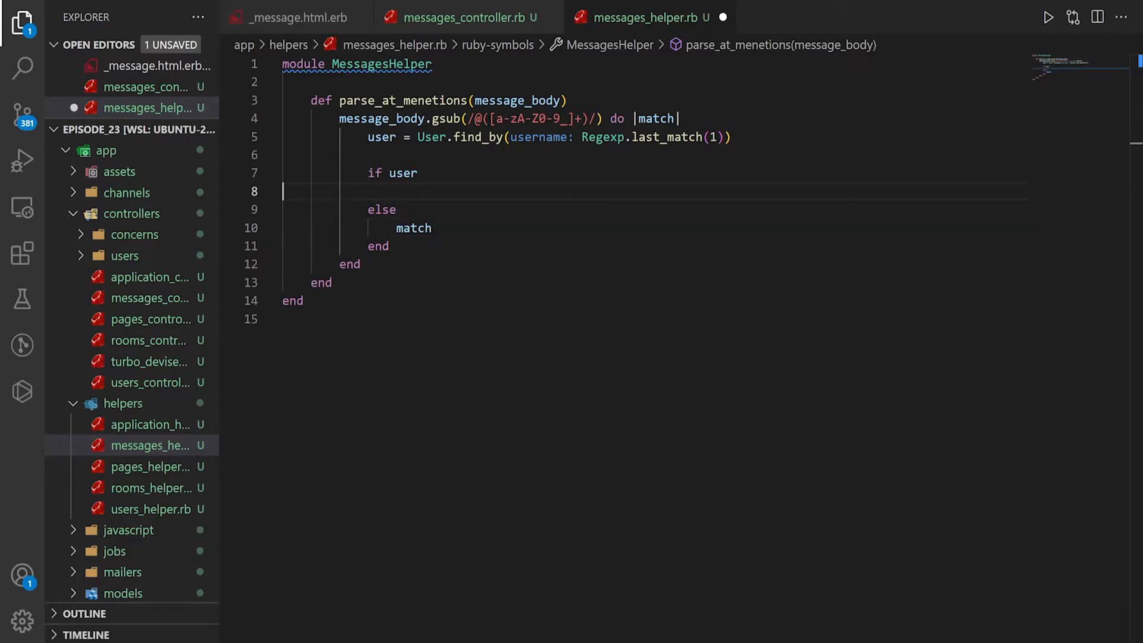
type("\"<a href='/users/#{user.username}'>#{match}</a>\"")
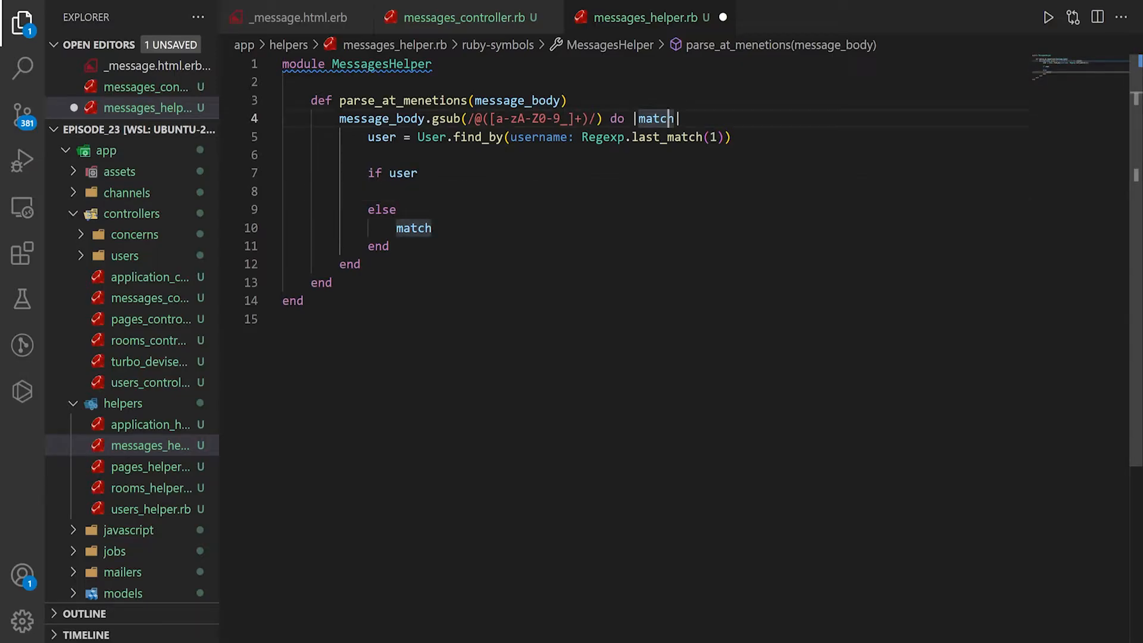
Replace the raw anchor tag with link_to(match, user_path in the if branch.
double_click(413, 227)
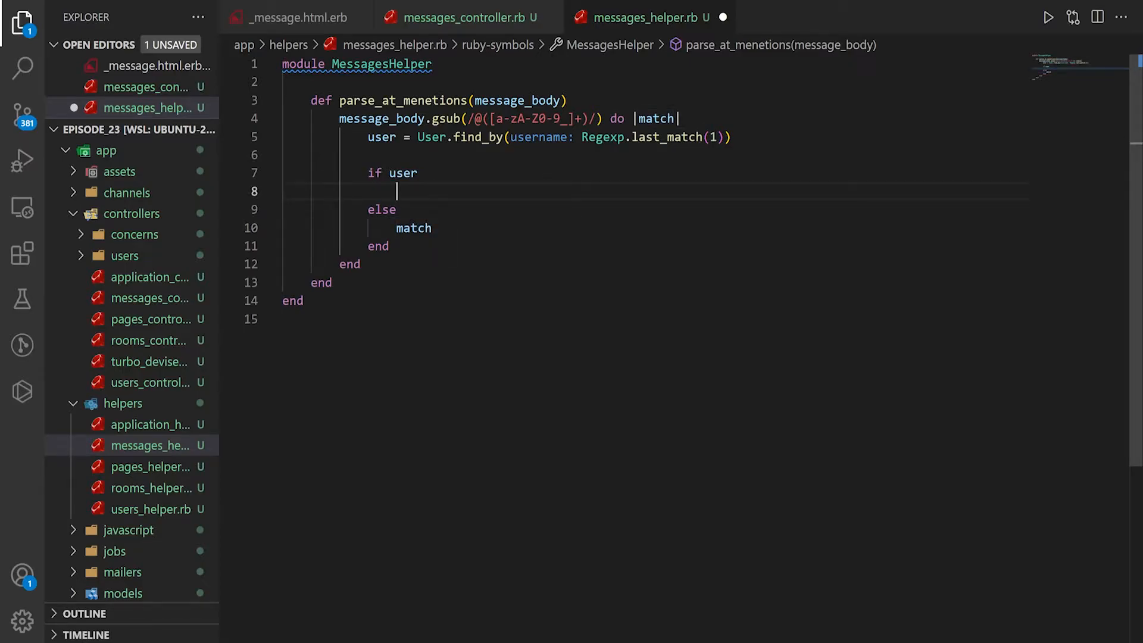
type("link_to(m")
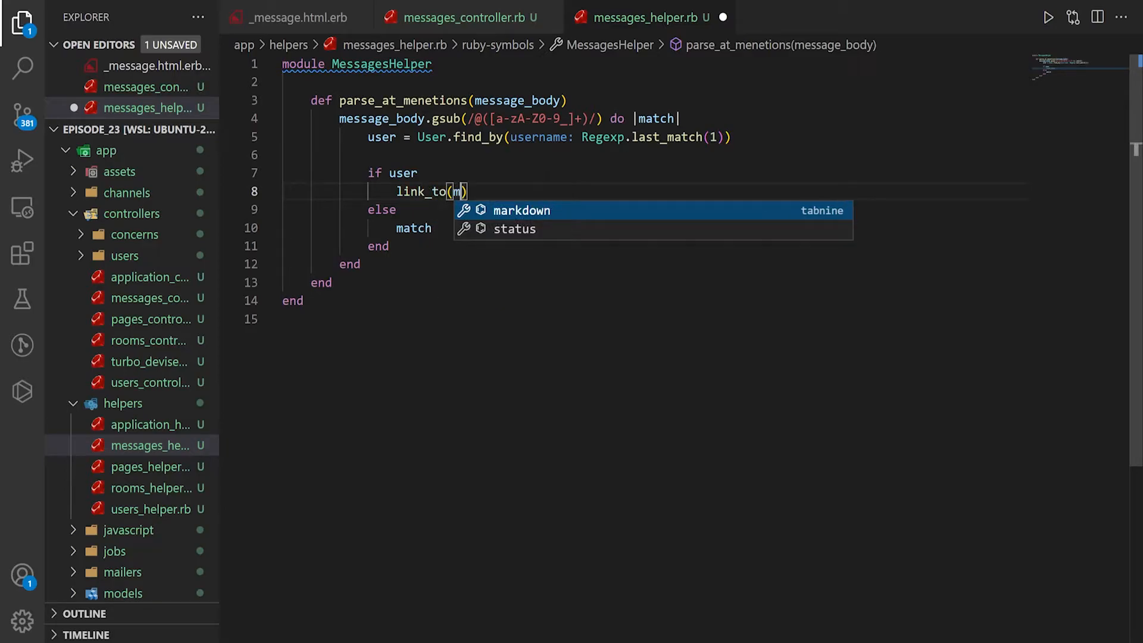
type("atch, u")
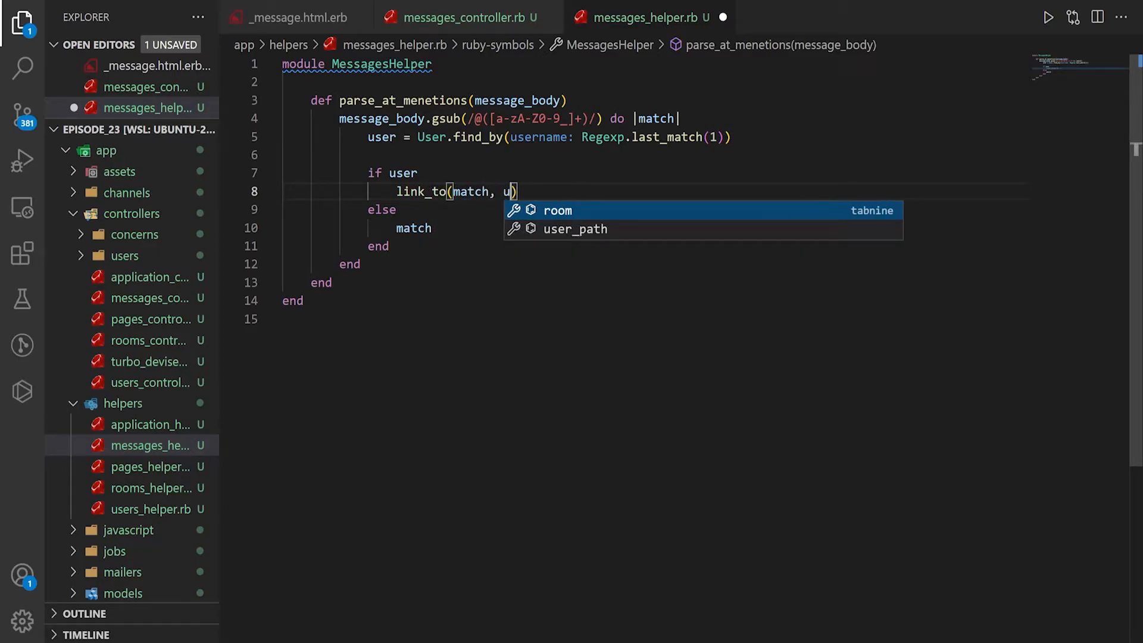
type("ser_path")
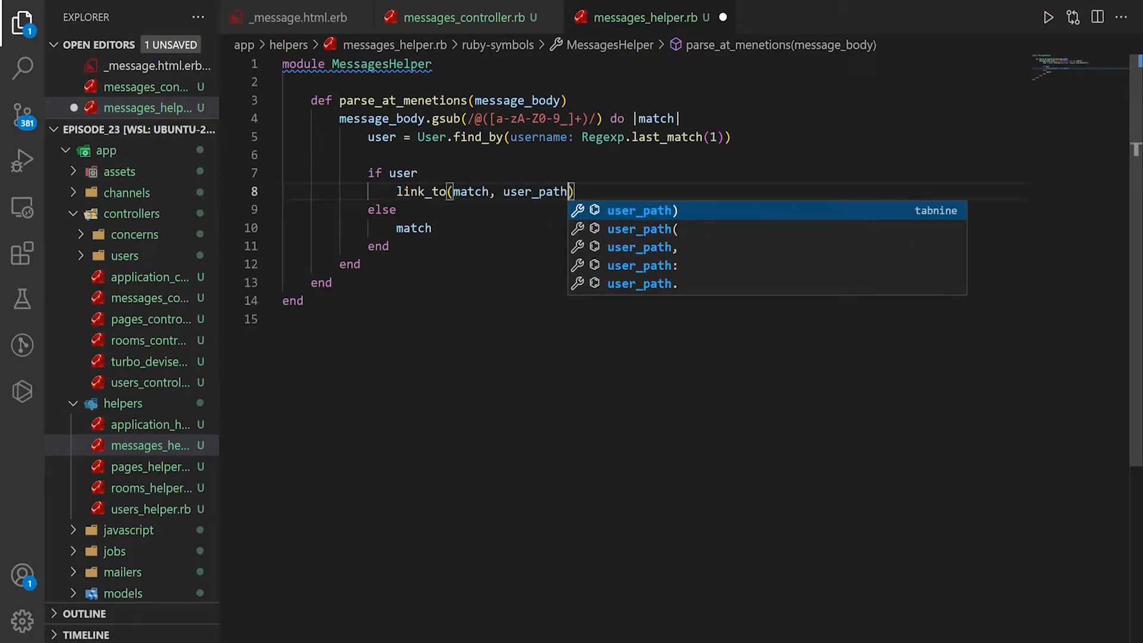
Close user_path(user), save the helper, and start the Rails server with 'rails s'.
type("(user")
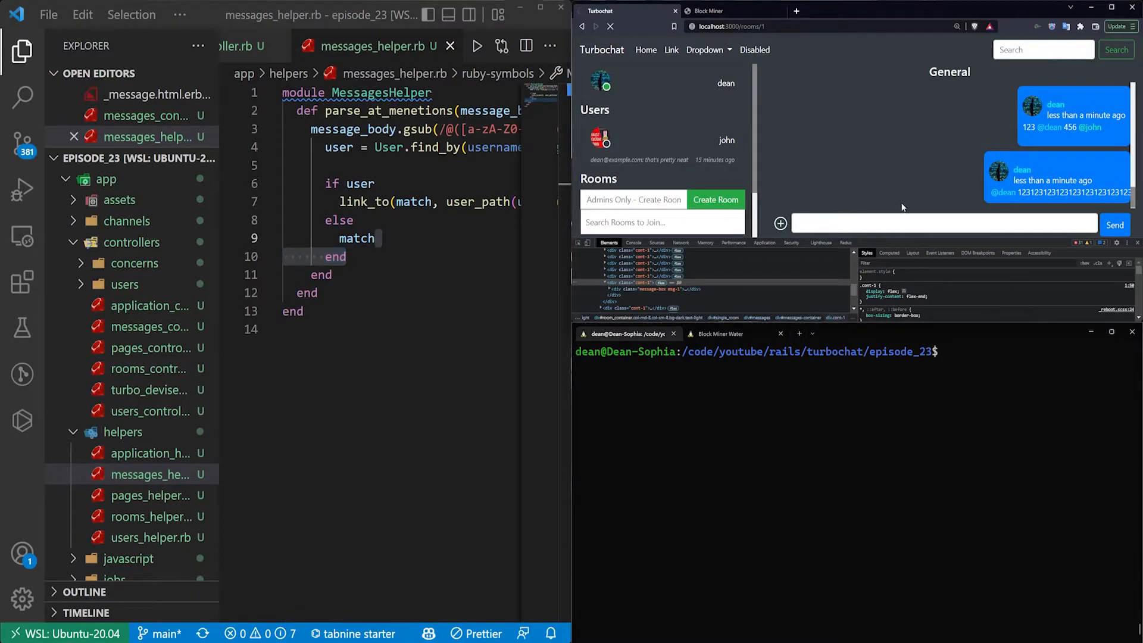
type("rails s")
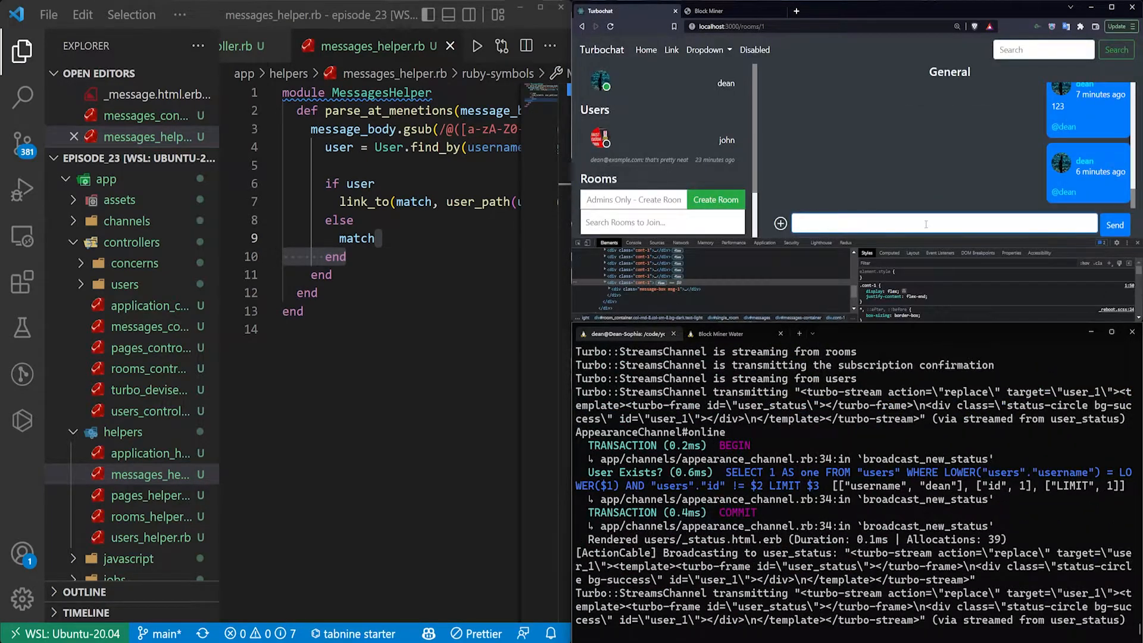
left_click(1115, 224)
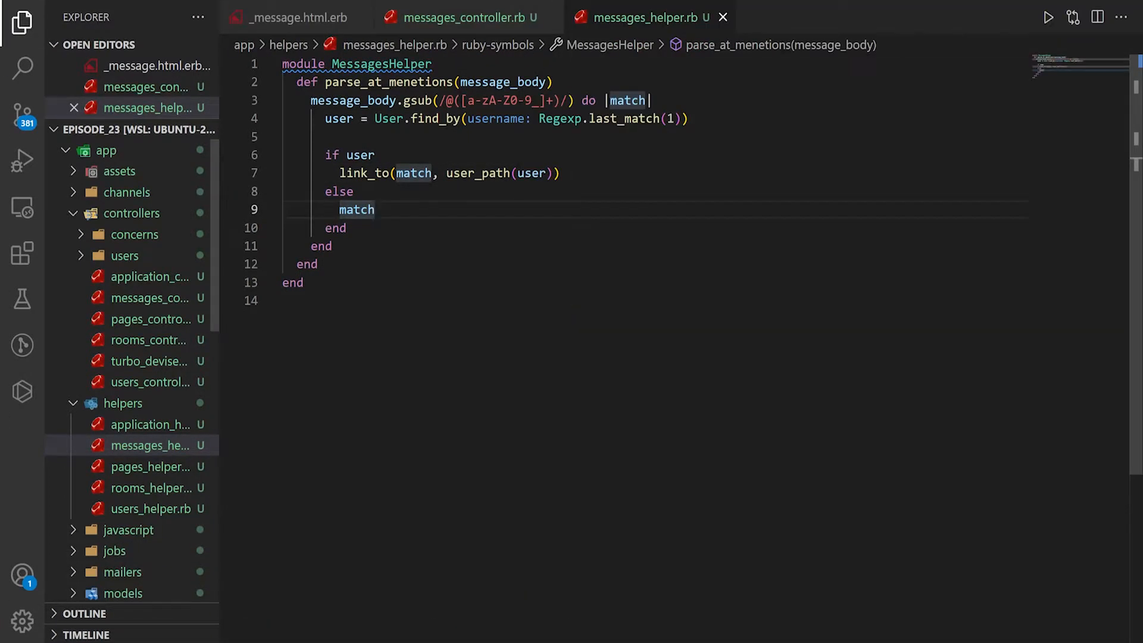
Add 'include MessagesHelper' under the class line of messages_controller.rb.
left_click(460, 16)
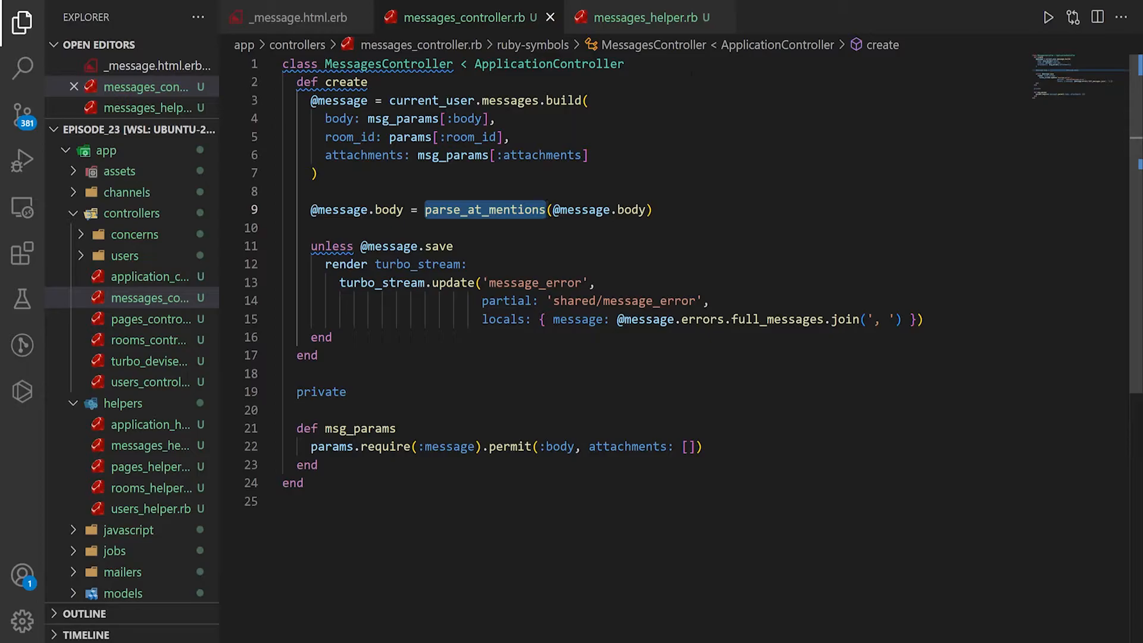
left_click(625, 64)
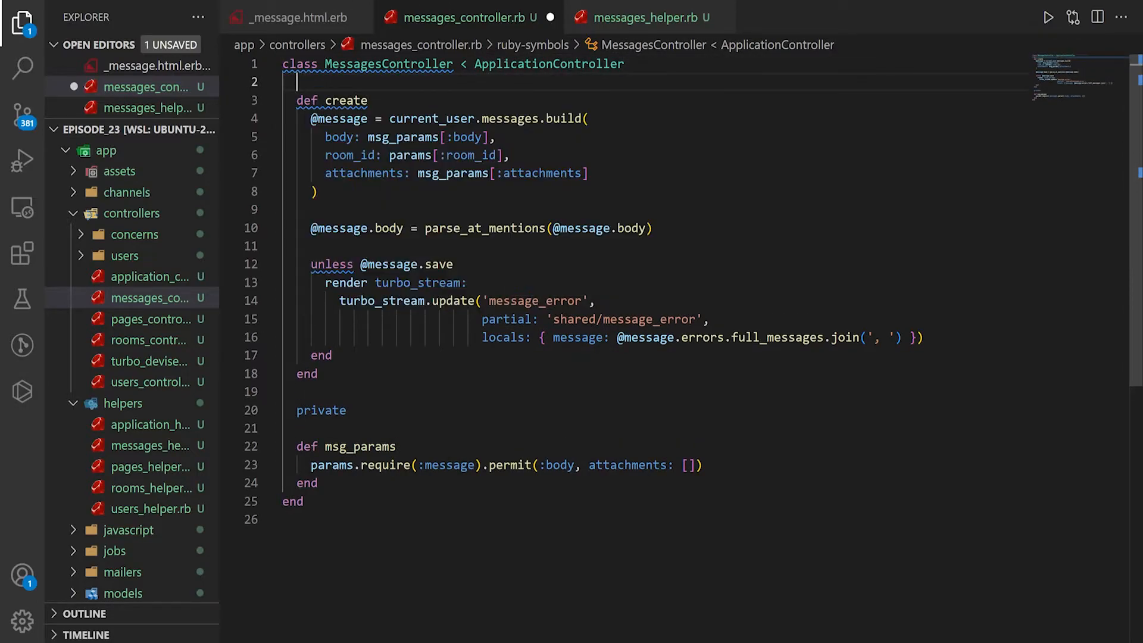
type("include MessagesHelper")
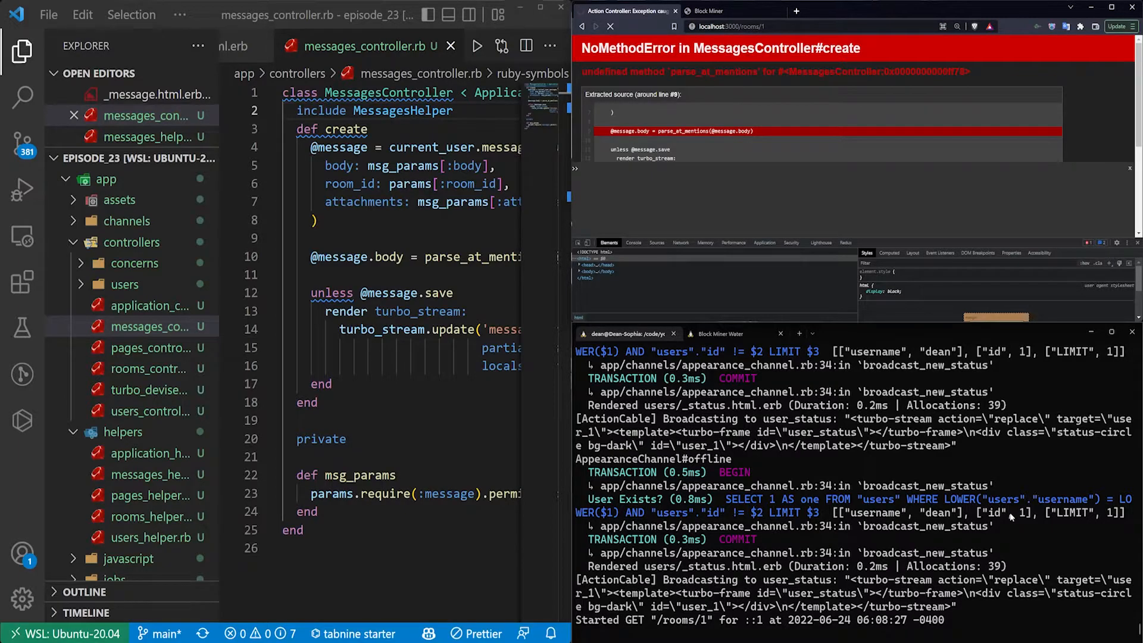
Reload the chat room and send a 'Hey' message to confirm it posts.
left_click(595, 26)
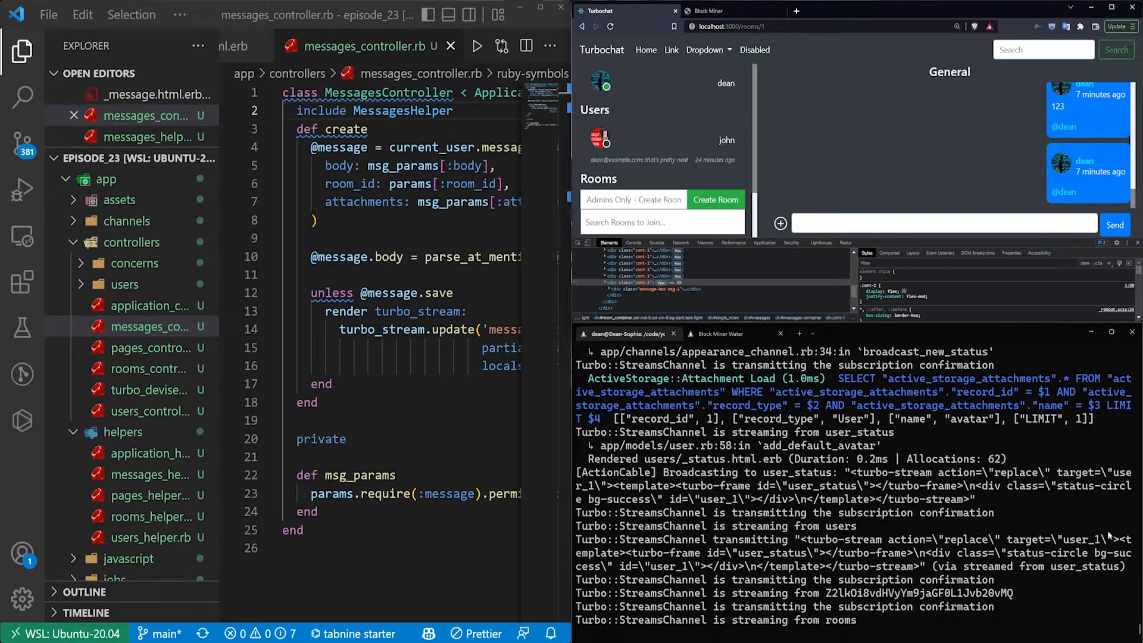
type("Hey @dean where a")
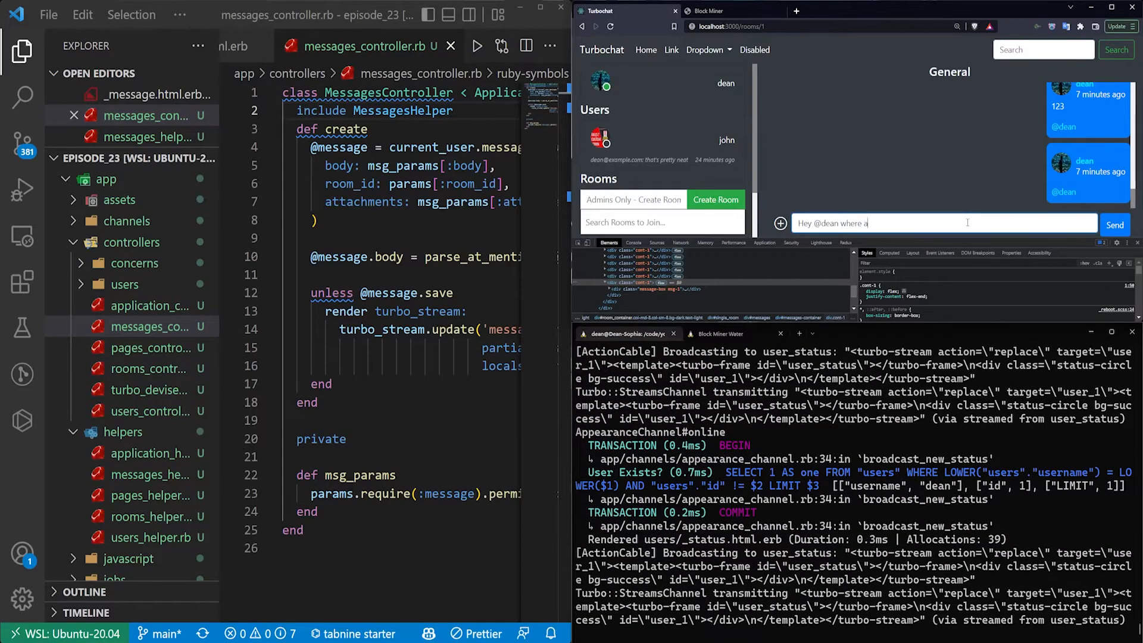
left_click(1114, 222)
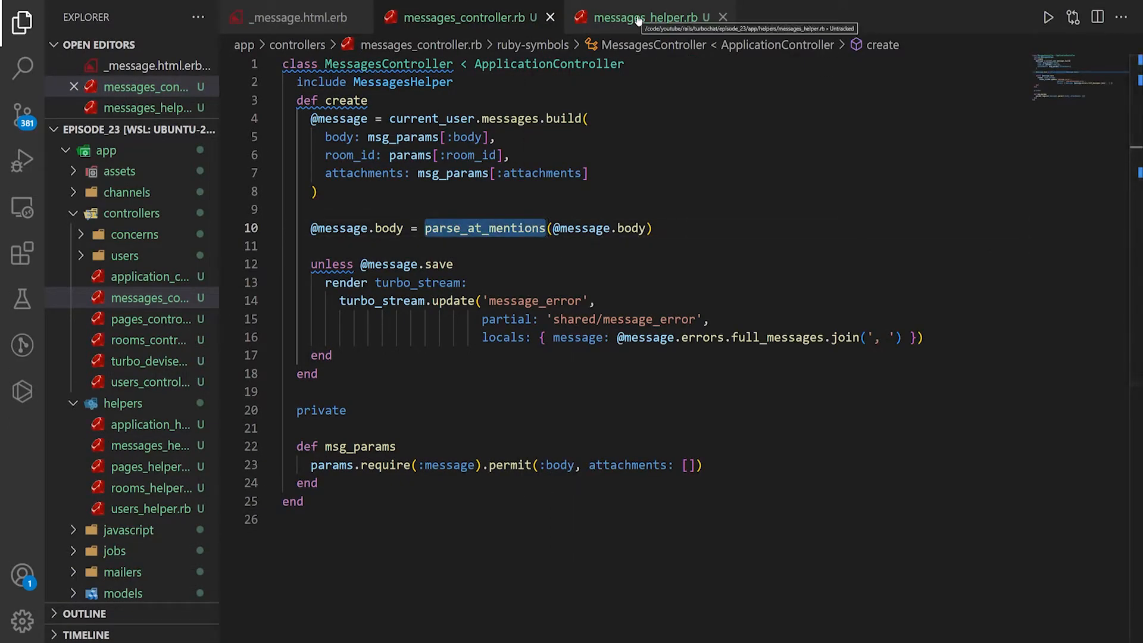
left_click(644, 17)
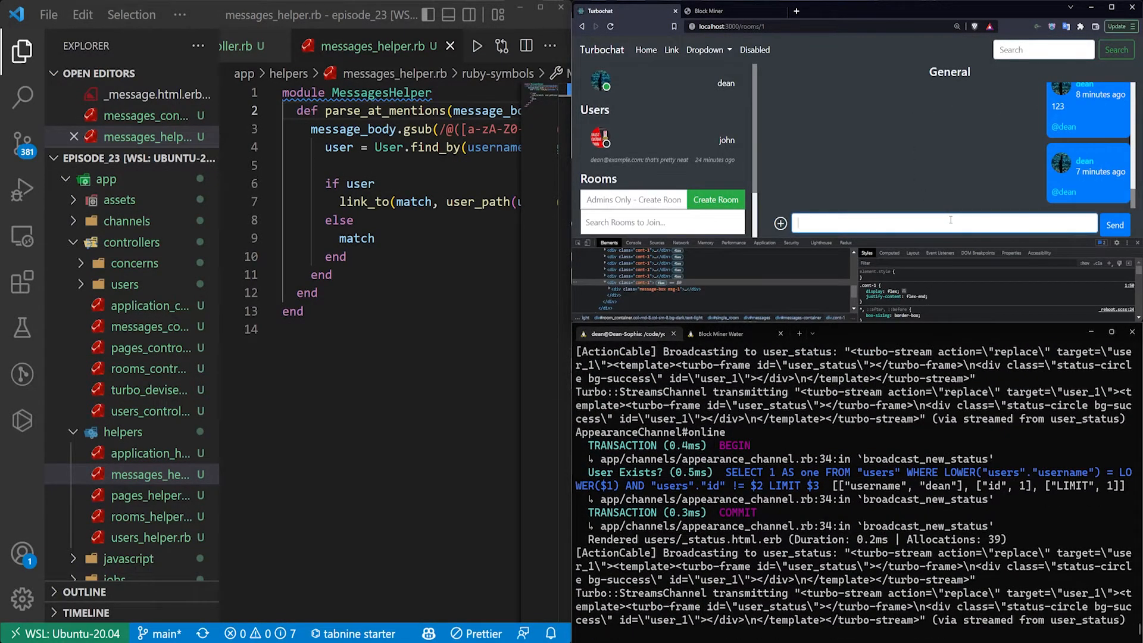
type("@dean learn to s")
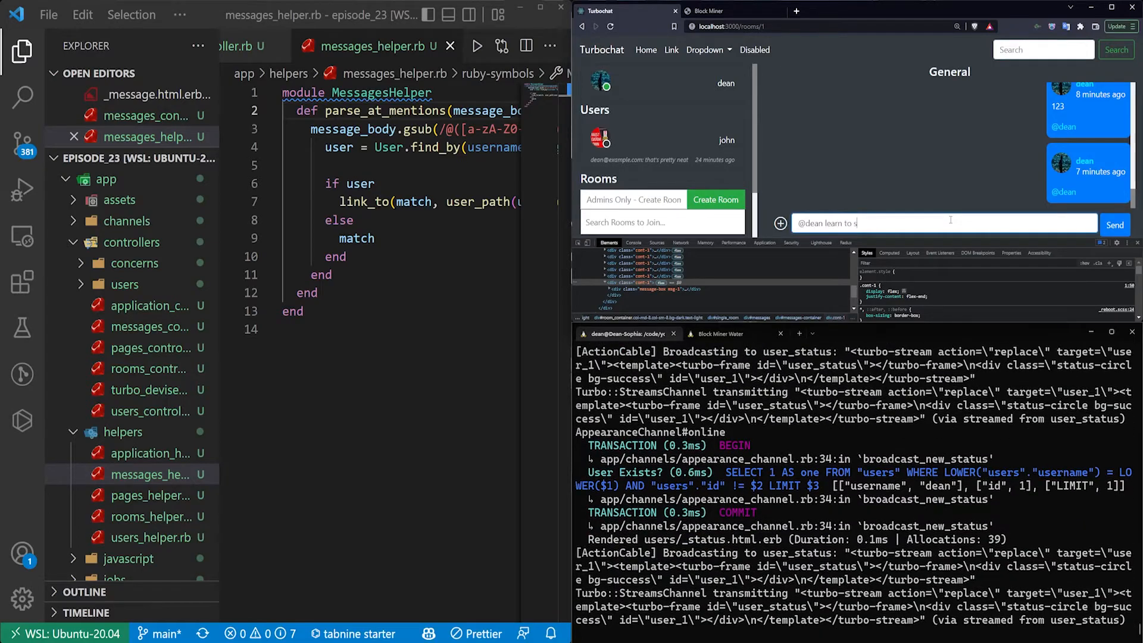
left_click(1114, 224)
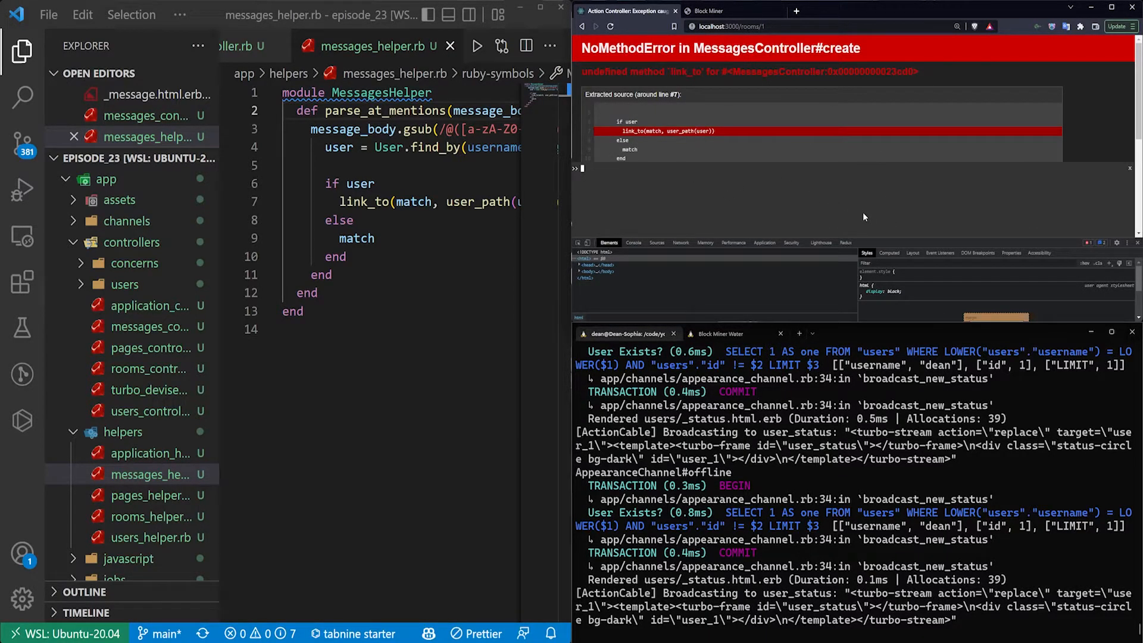
Probe view_assigns and view_context in the browser web console.
type("link_to blalba")
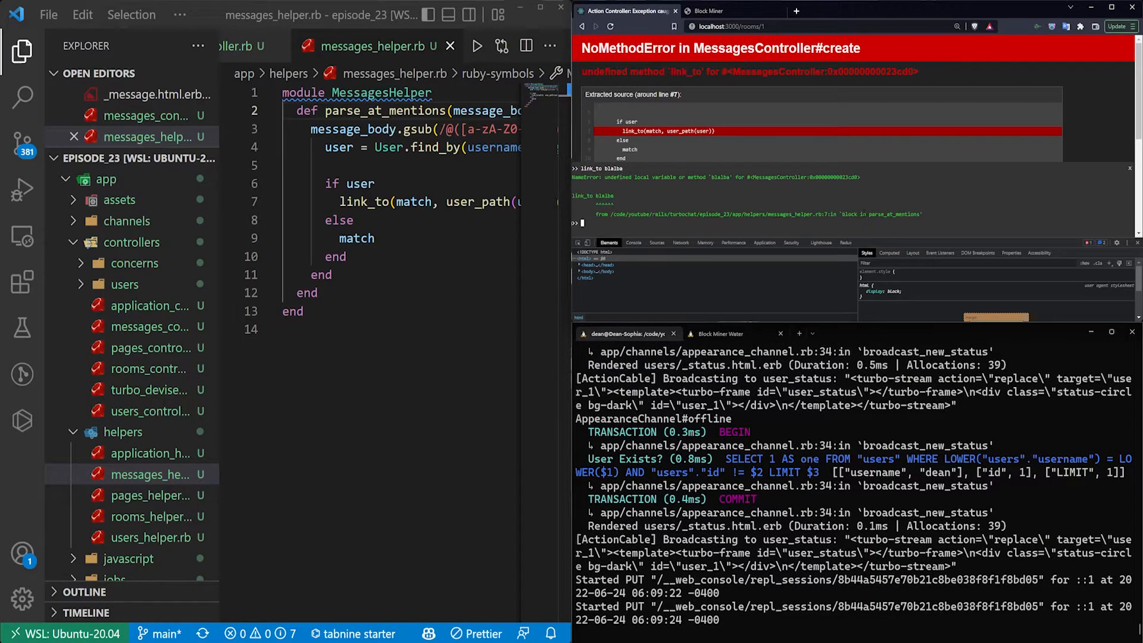
left_click(732, 26)
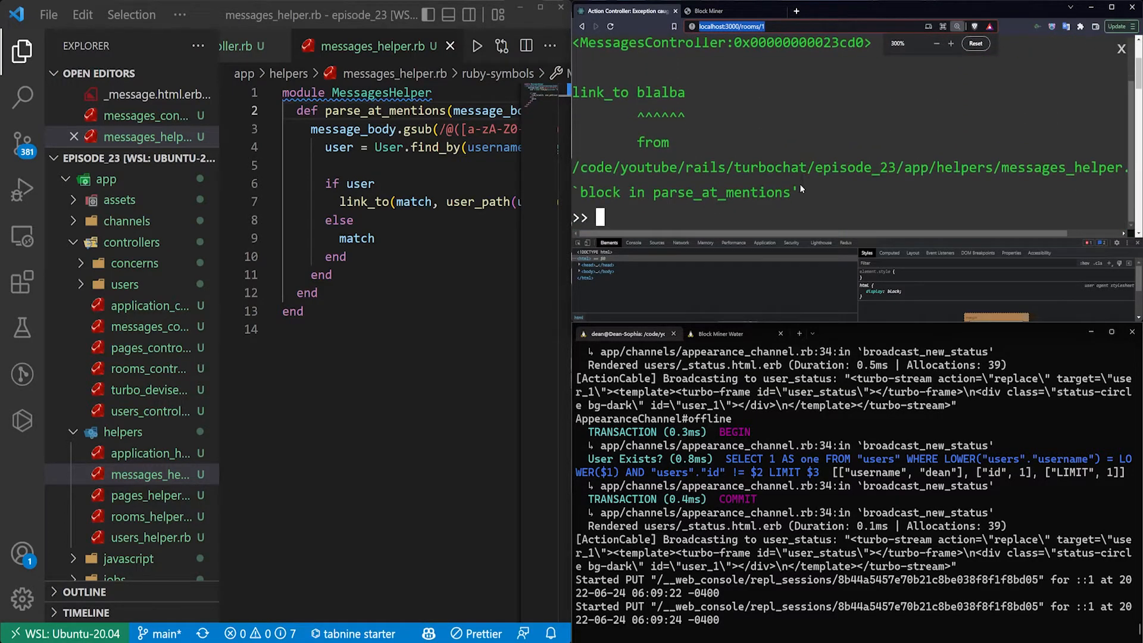
type("view_assigns")
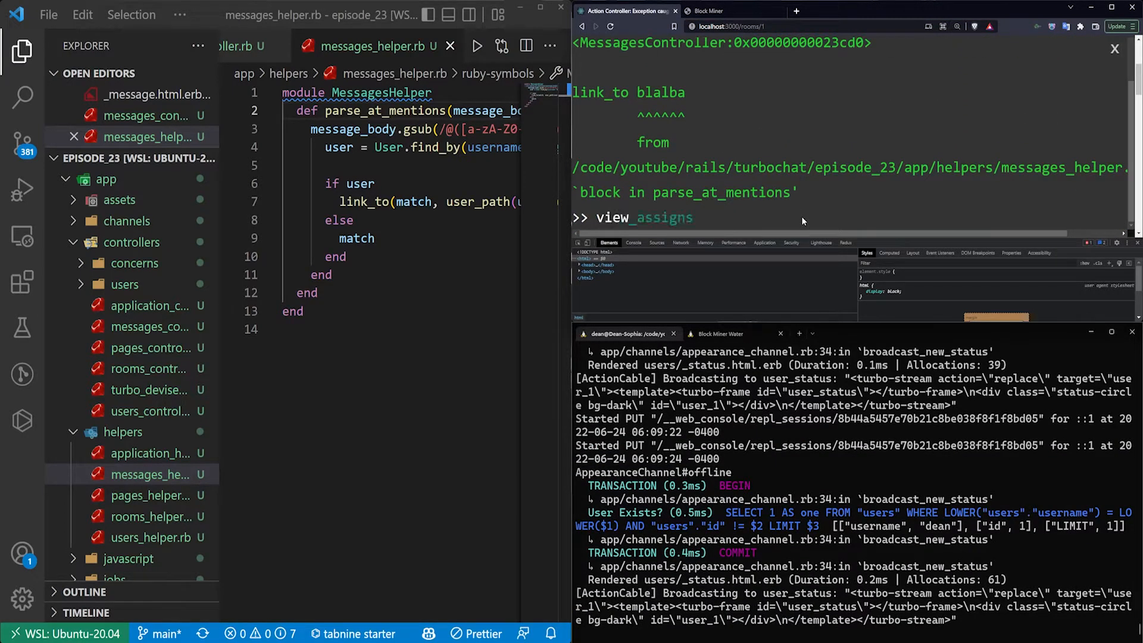
type("view_context")
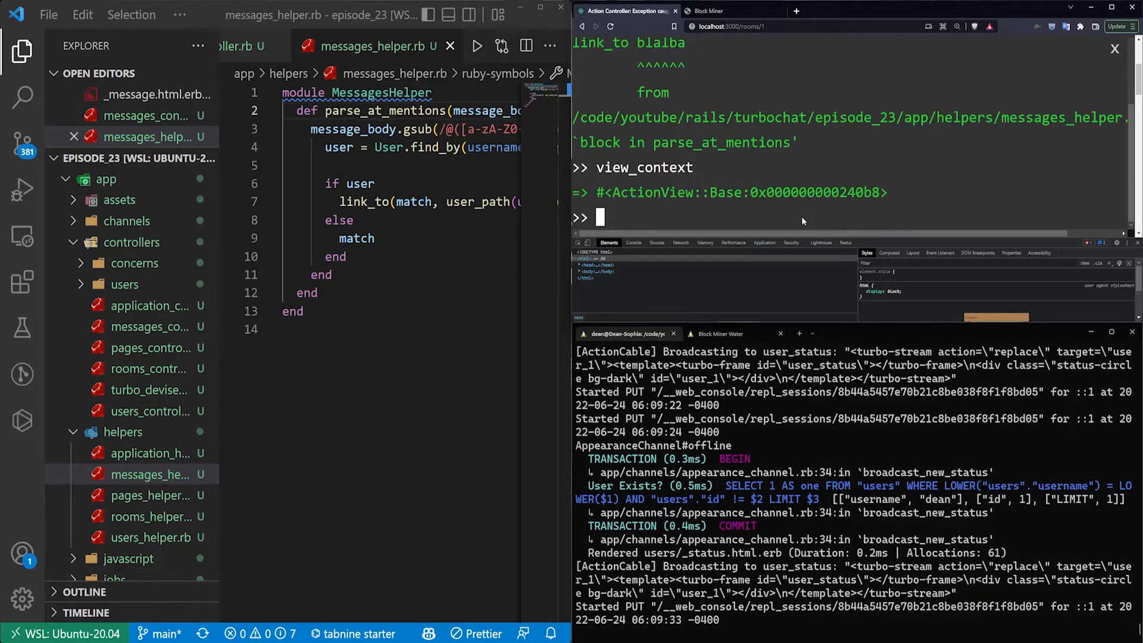
type("view_assigns")
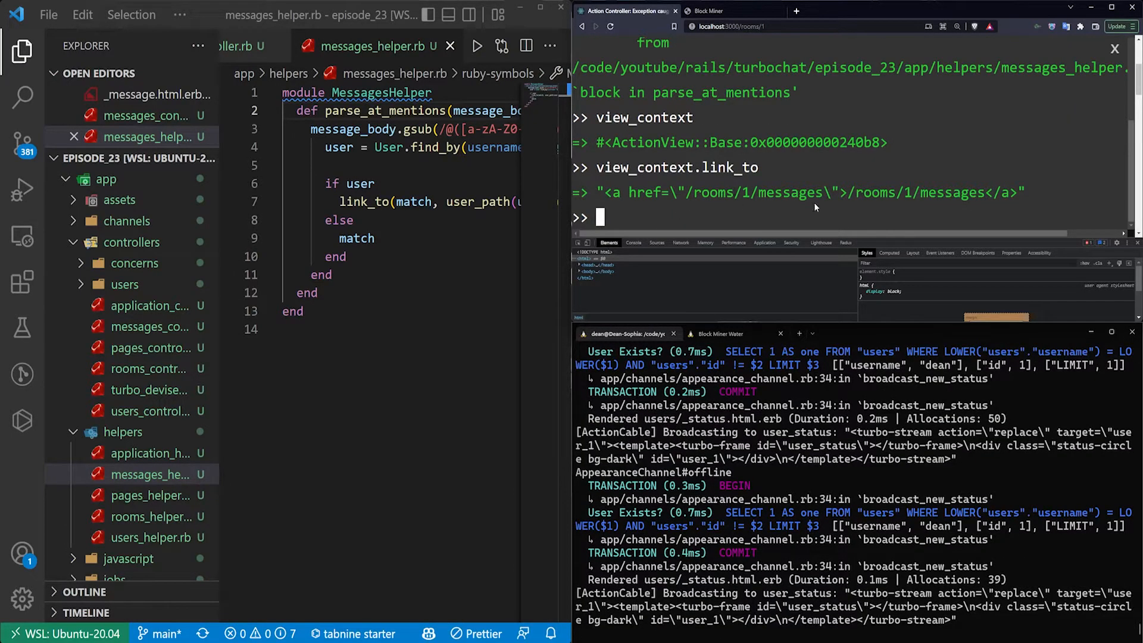
Run view_context.link_to("Hi dean", user_path(current_user)) and confirm it returns a user anchor.
type("view_context.link_to(")
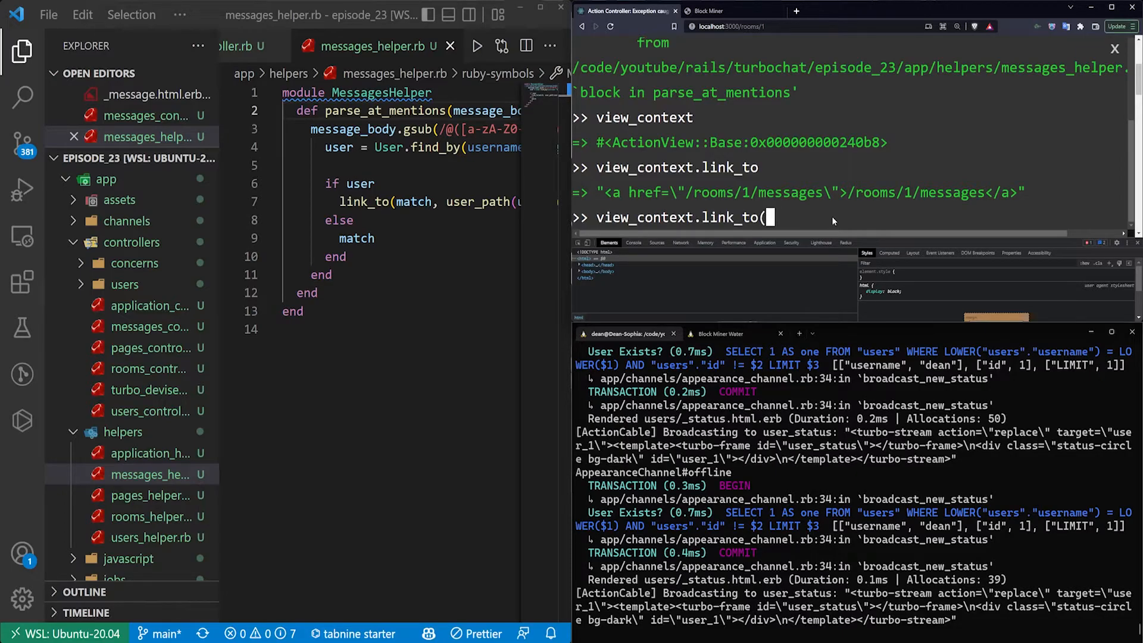
type("\"")
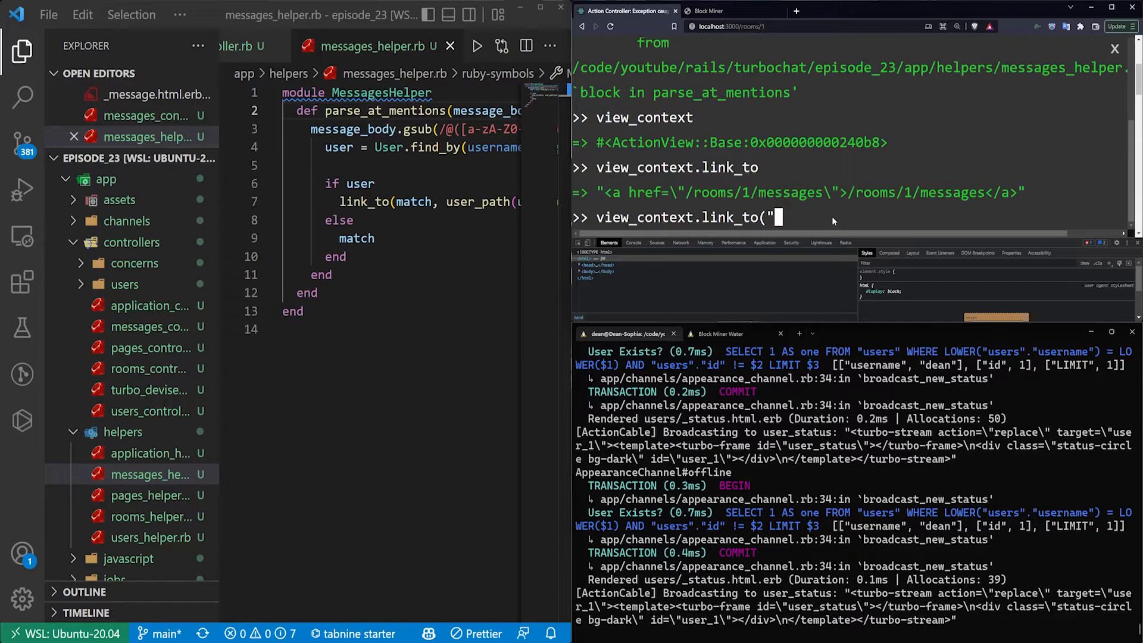
type("Hi dean")
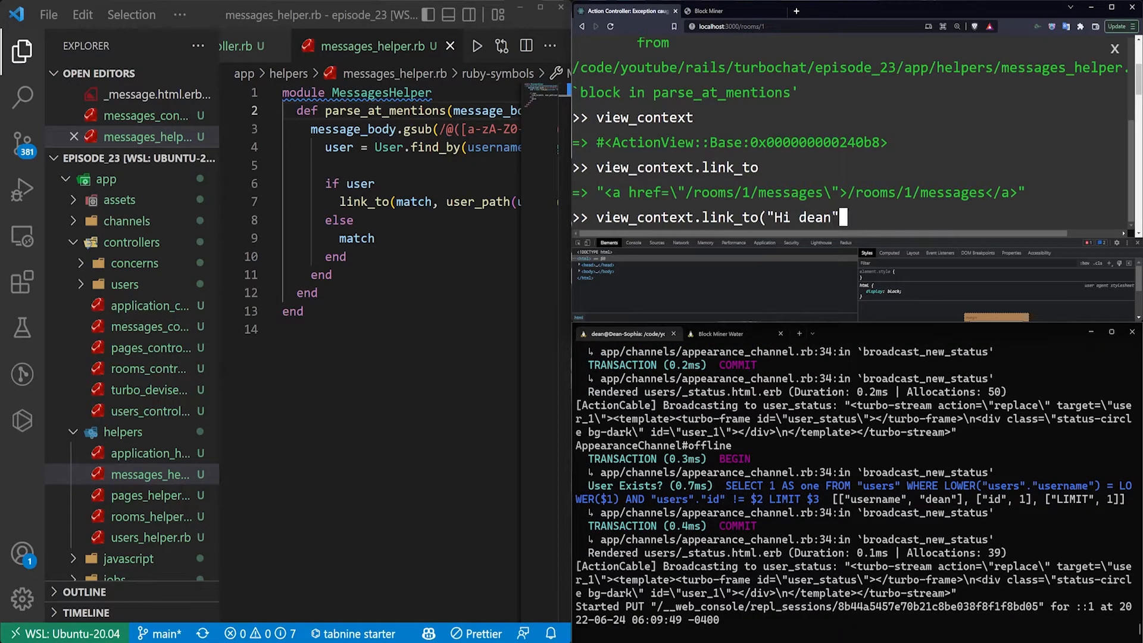
type(",")
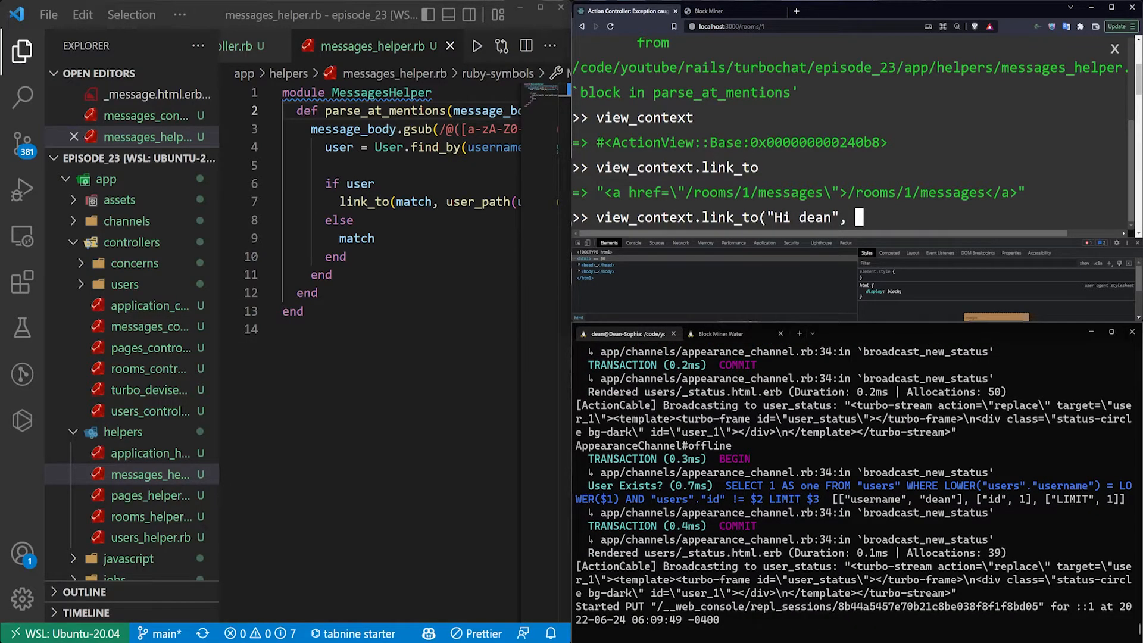
type("user")
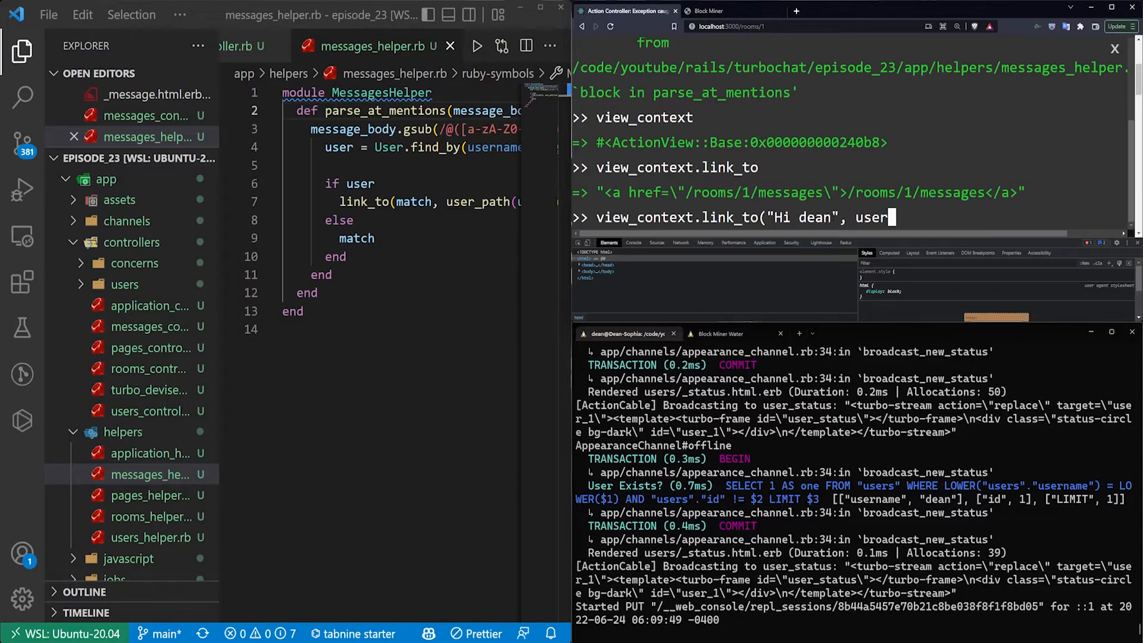
type("_path(")
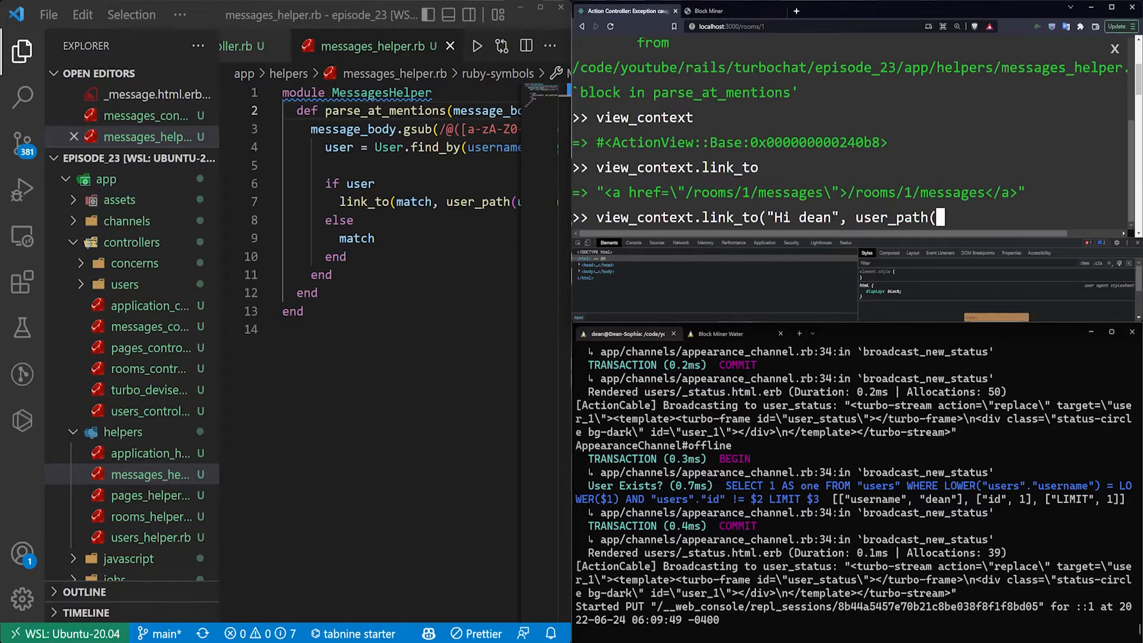
type("current_user)")
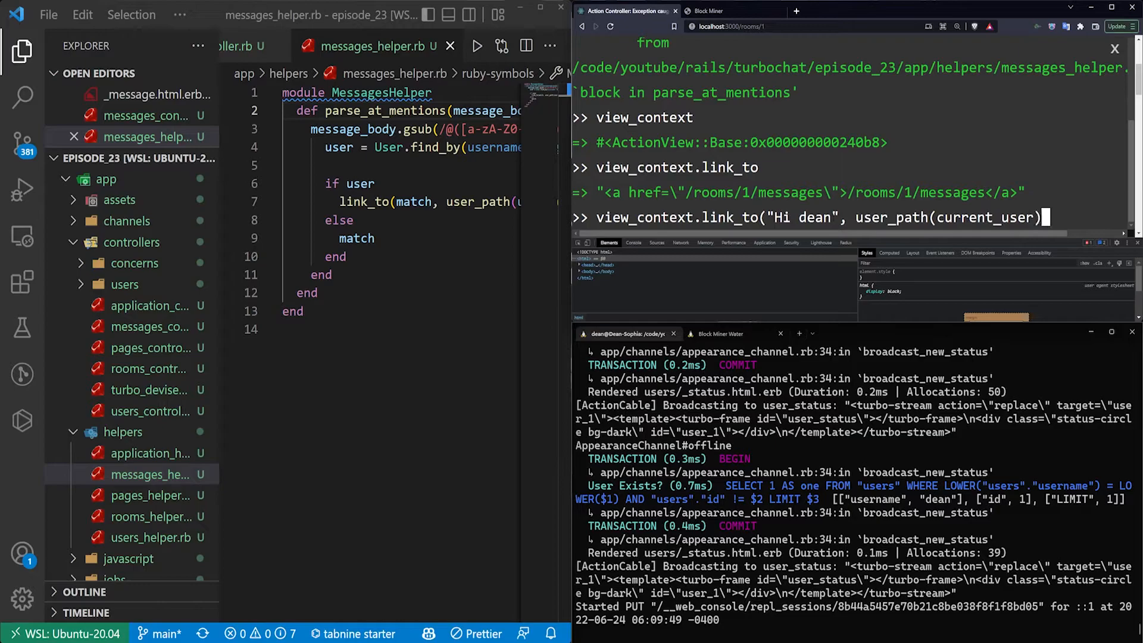
type(")")
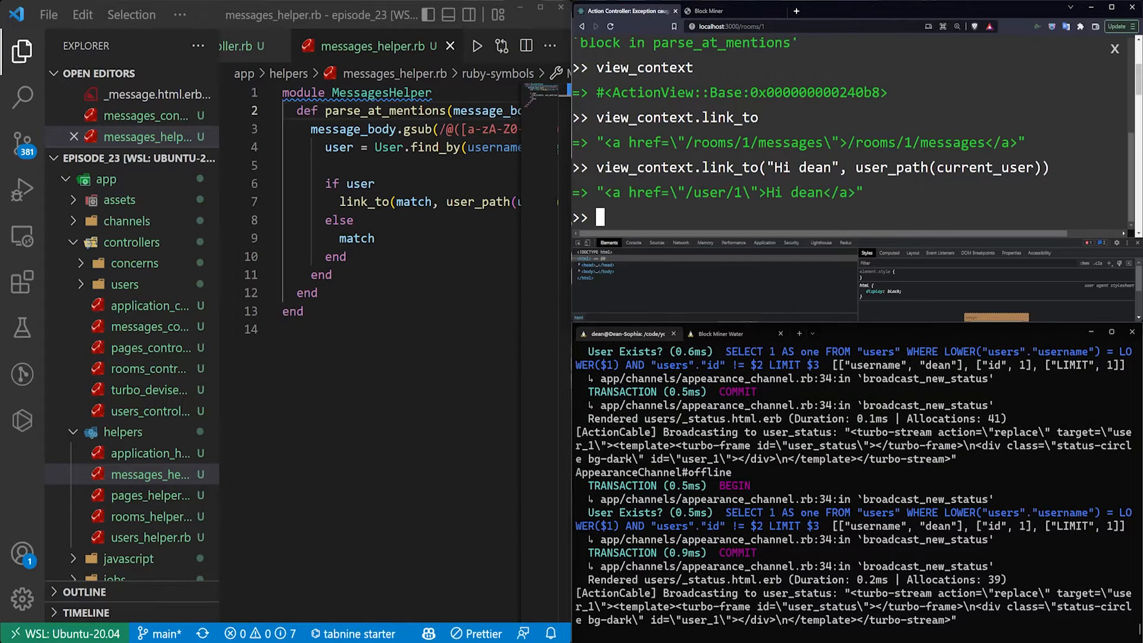
double_click(707, 193)
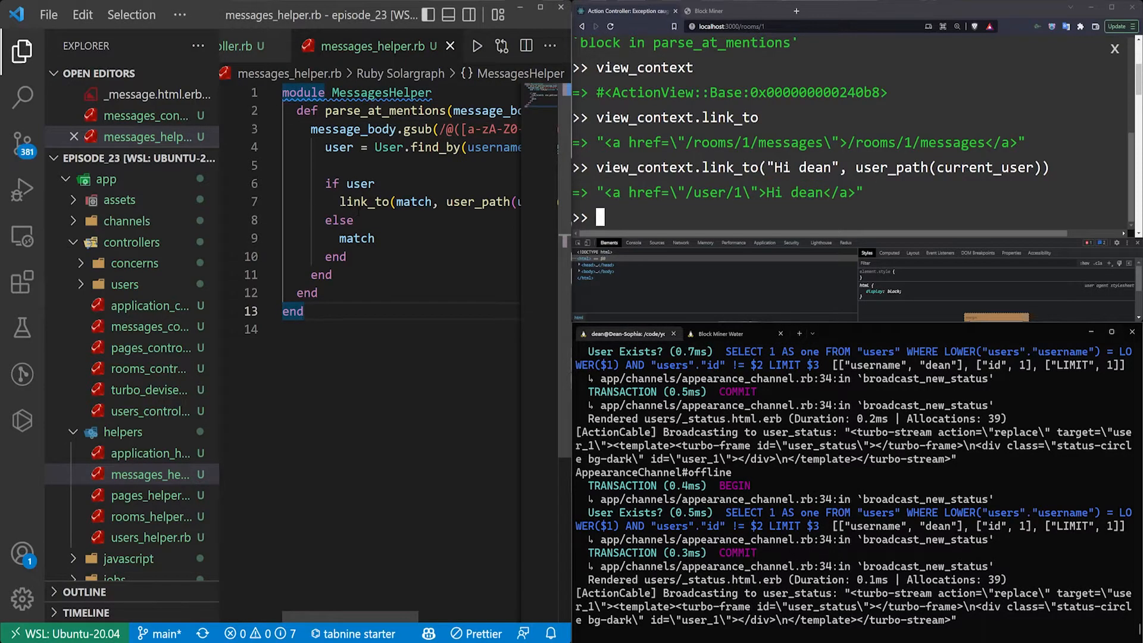
type("view_")
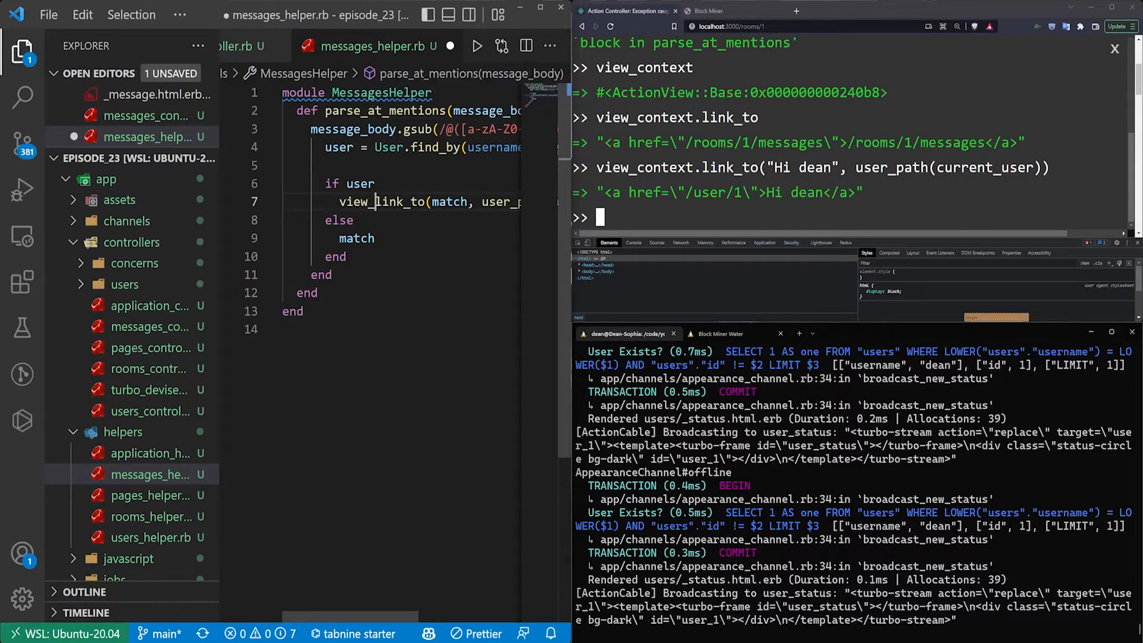
type("context.")
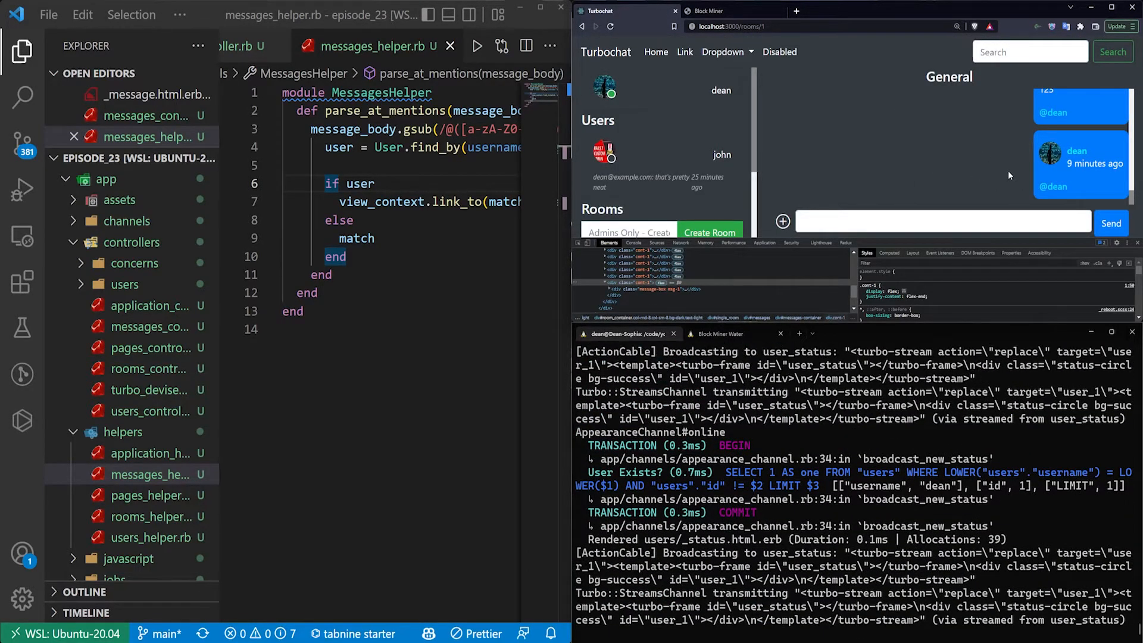
type("@")
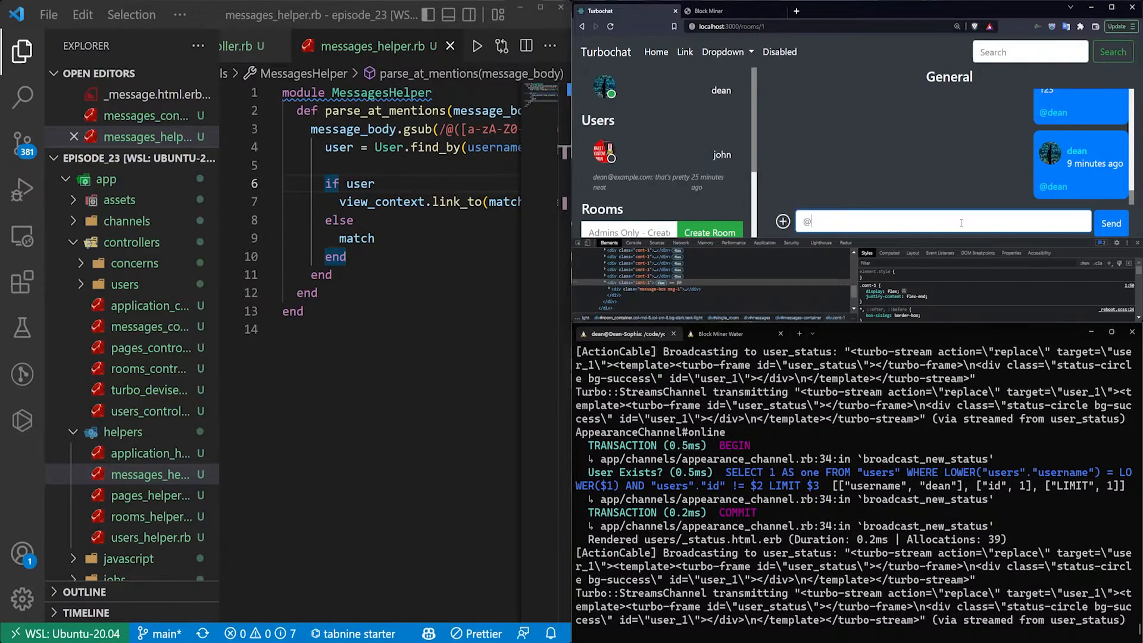
type("dean are you ther")
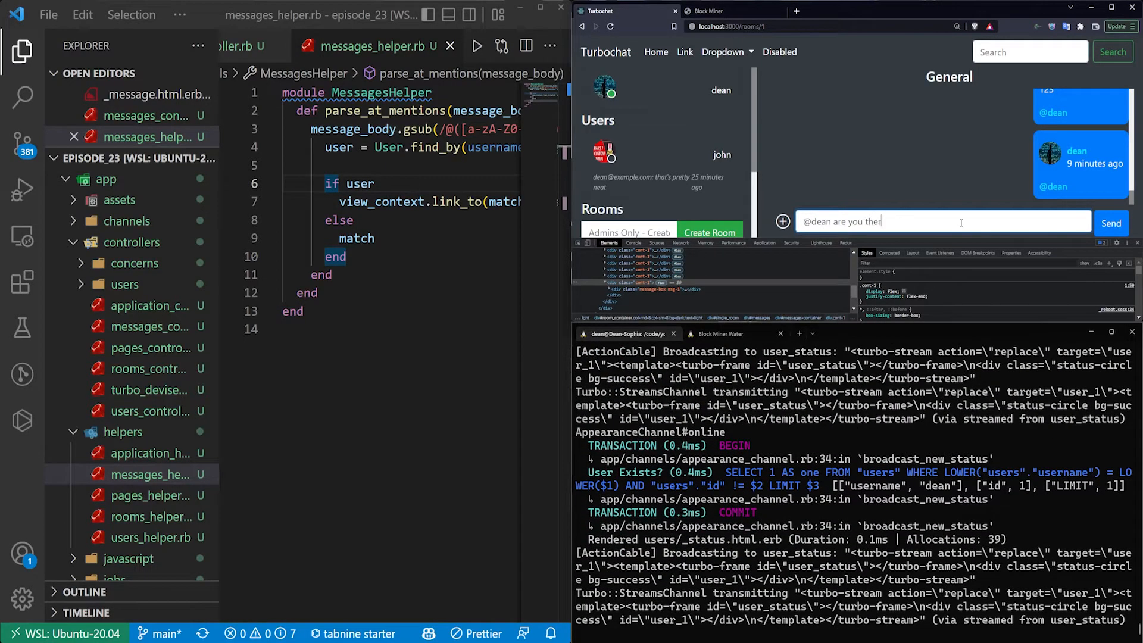
left_click(1109, 223)
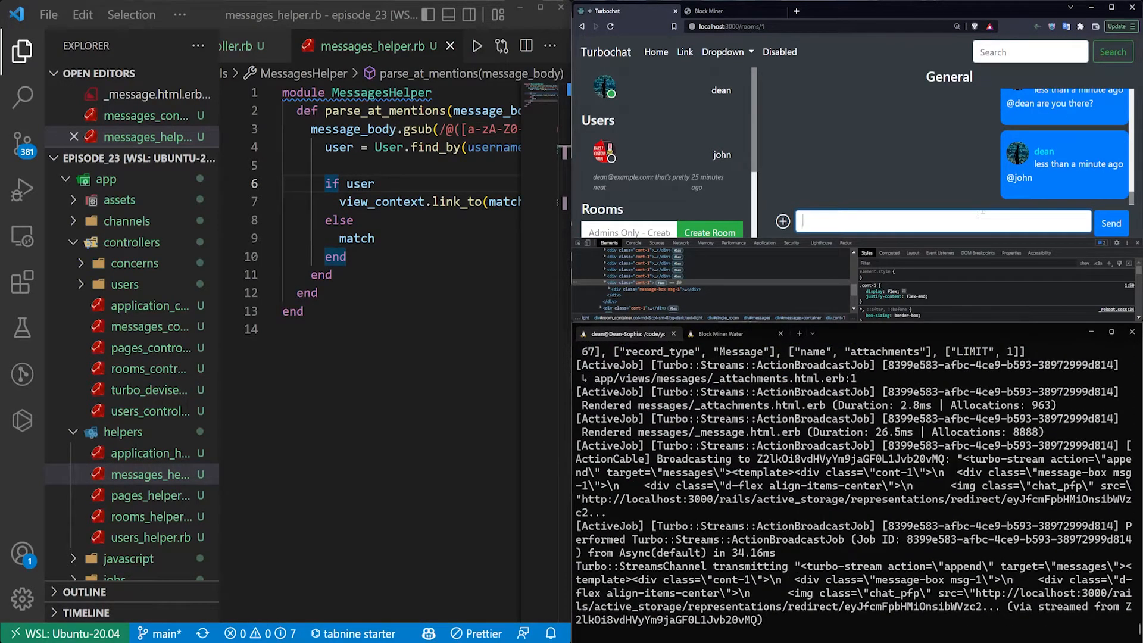
left_click(721, 153)
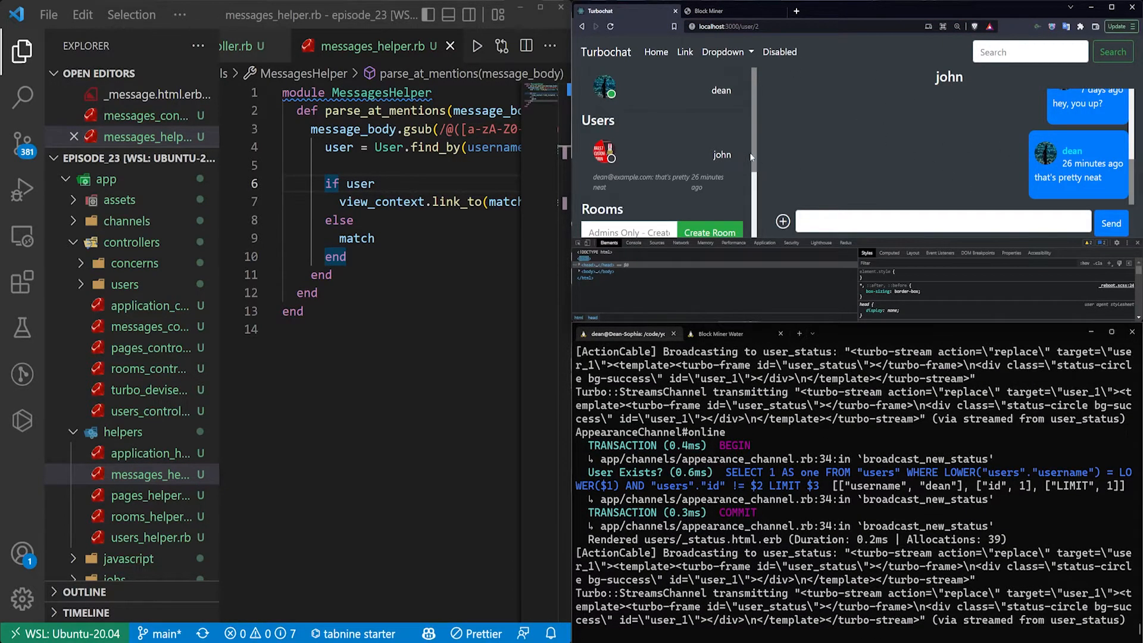
scroll("down", 3)
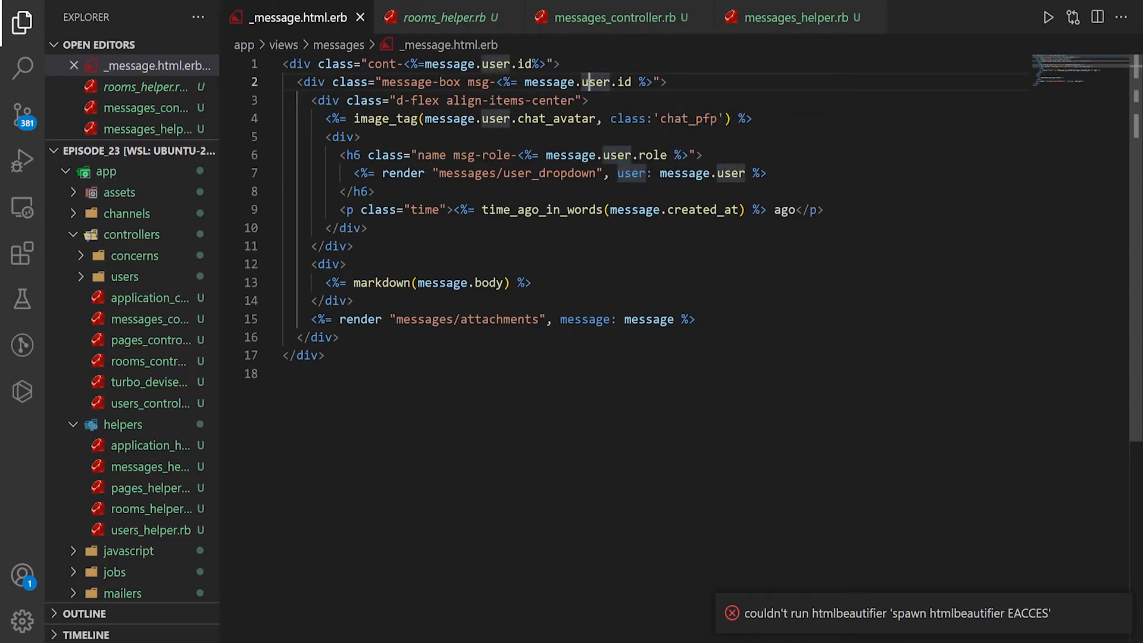
Add class "msg-role-#{user.role}" to the mention link_to and mark .msg-role-admin color !important in chatroom.css.
left_click(793, 16)
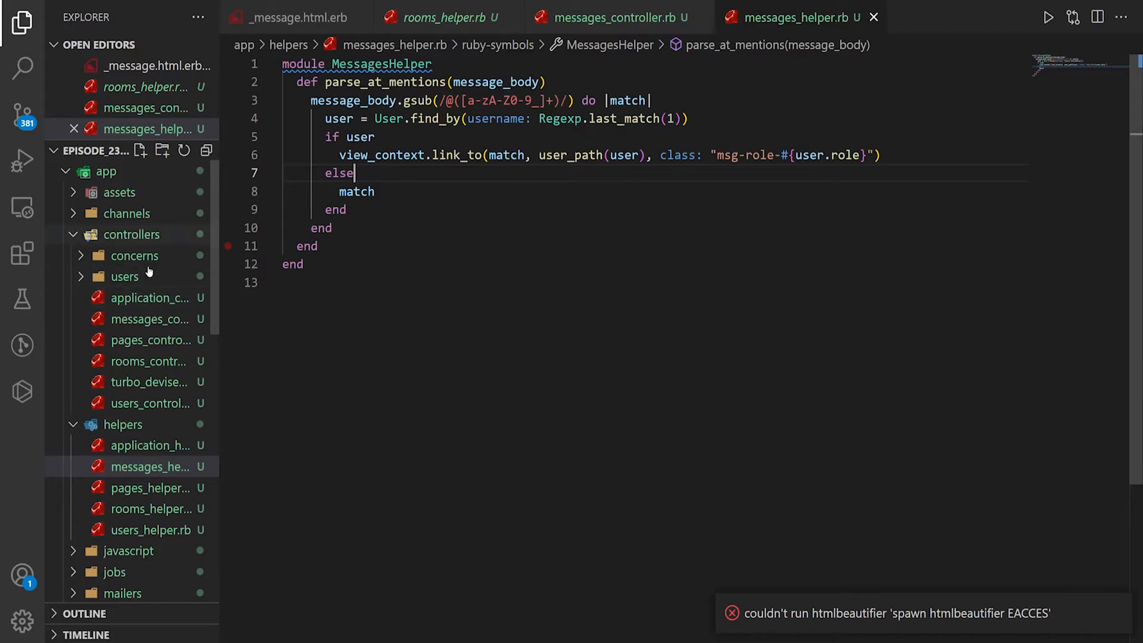
left_click(118, 192)
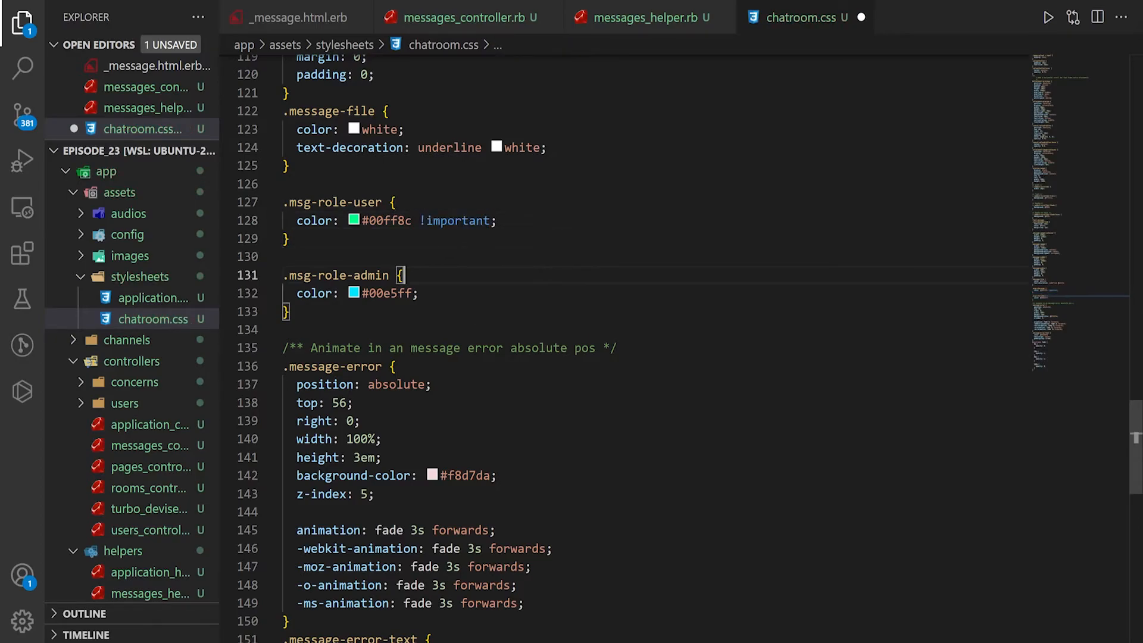
type("!important")
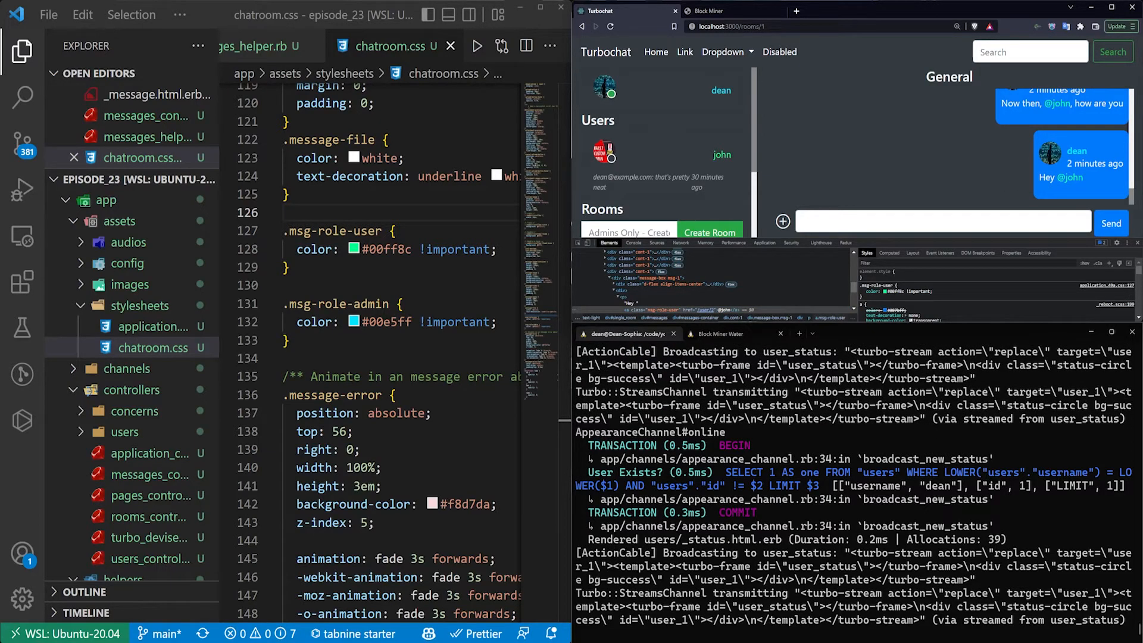
mouse_move(943, 157)
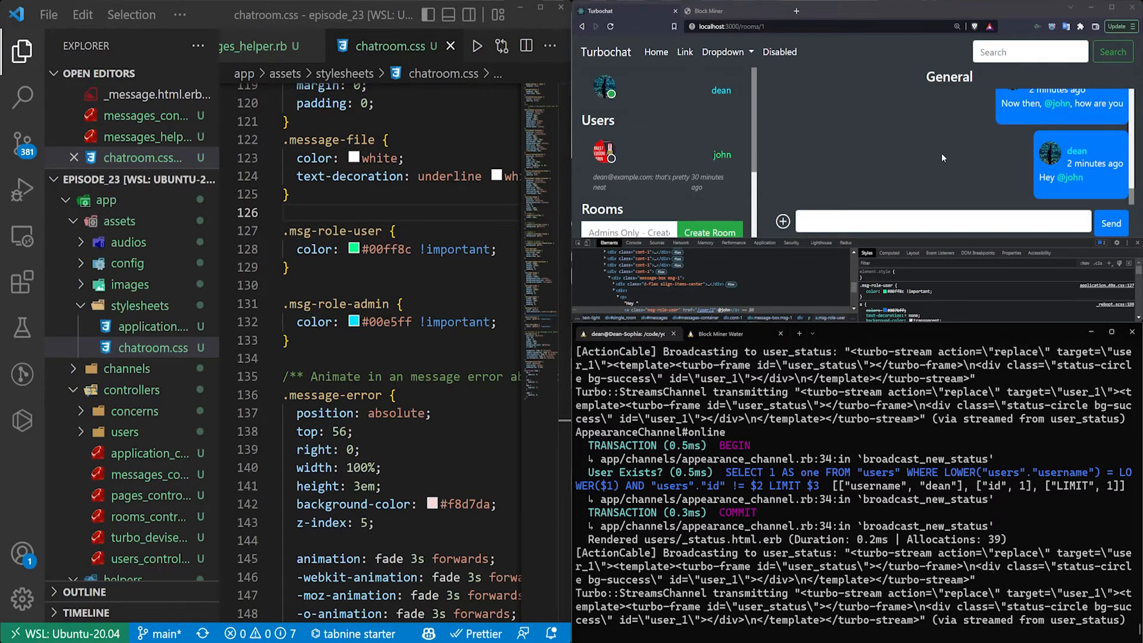
type("@dean")
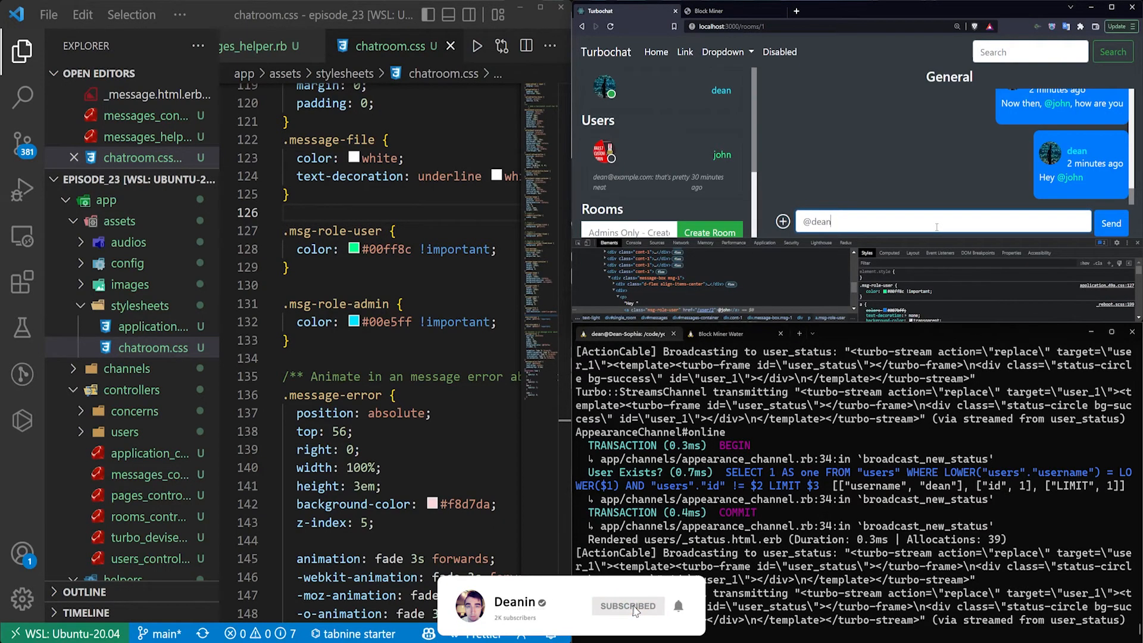
left_click(1111, 222)
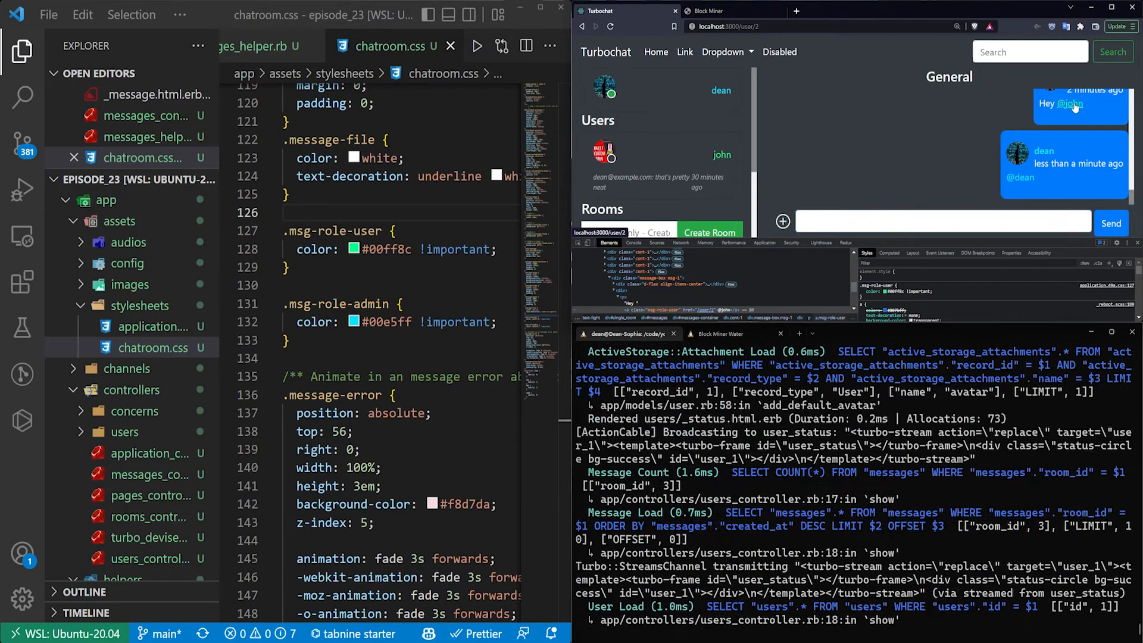
left_click(721, 154)
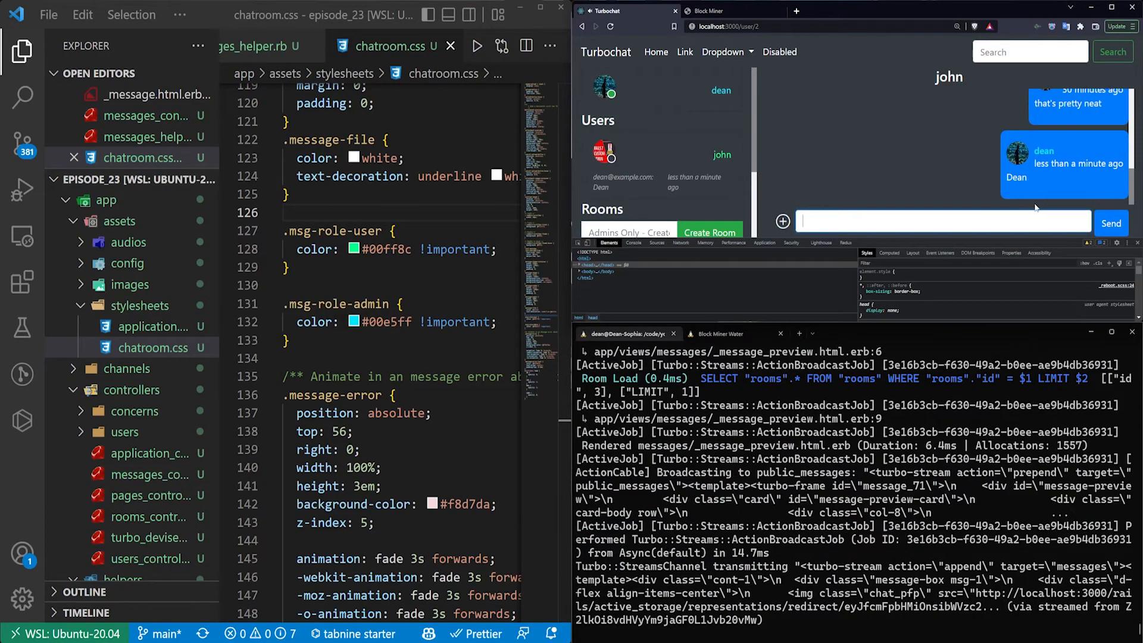
type("@deab")
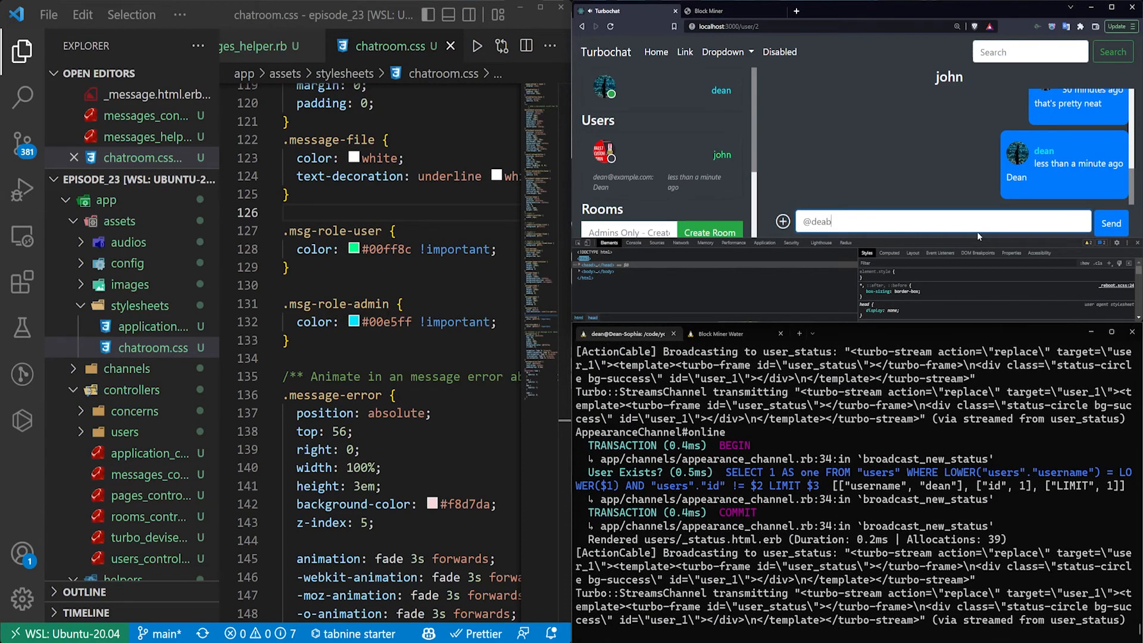
left_click(1111, 223)
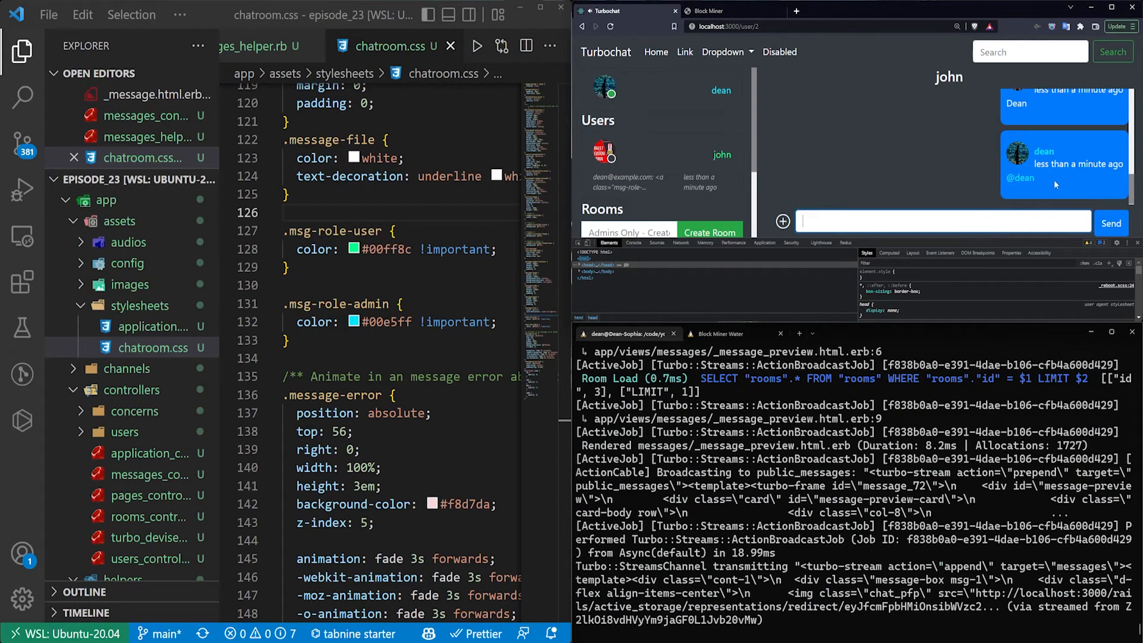
mouse_move(1020, 178)
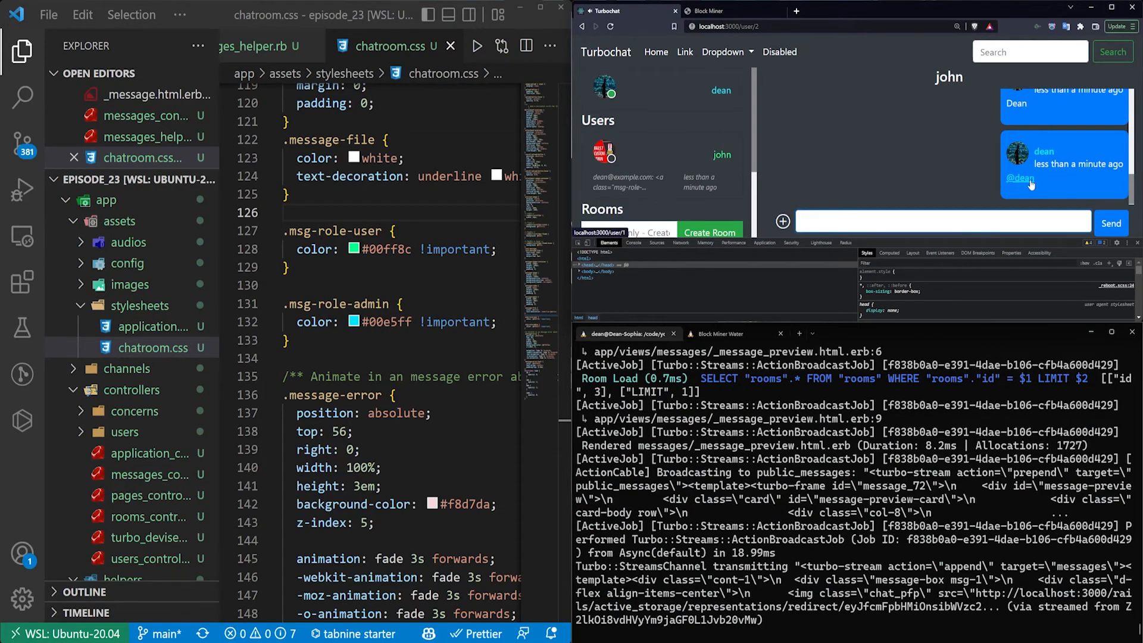